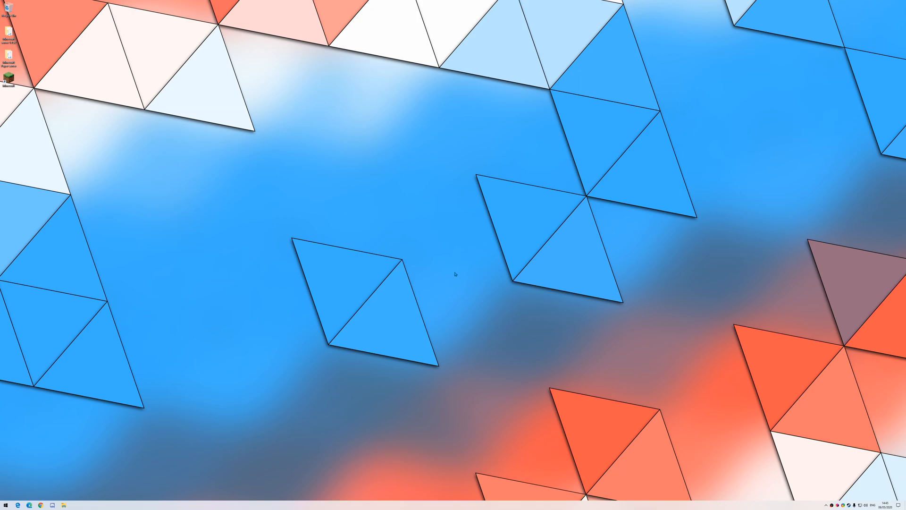
pyautogui.moveTo(418, 274)
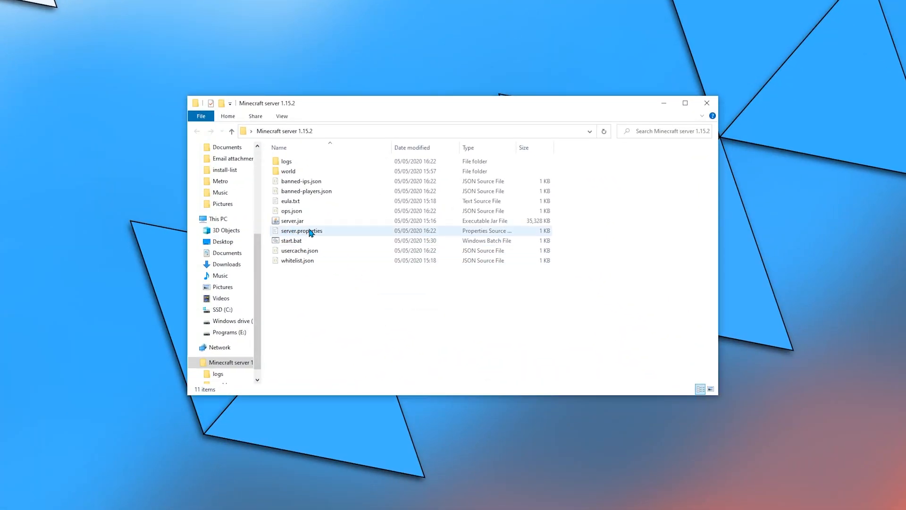
# Step: Open the 1.15.2 server's server.properties in Visual Studio Code
pyautogui.rightClick(301, 230)
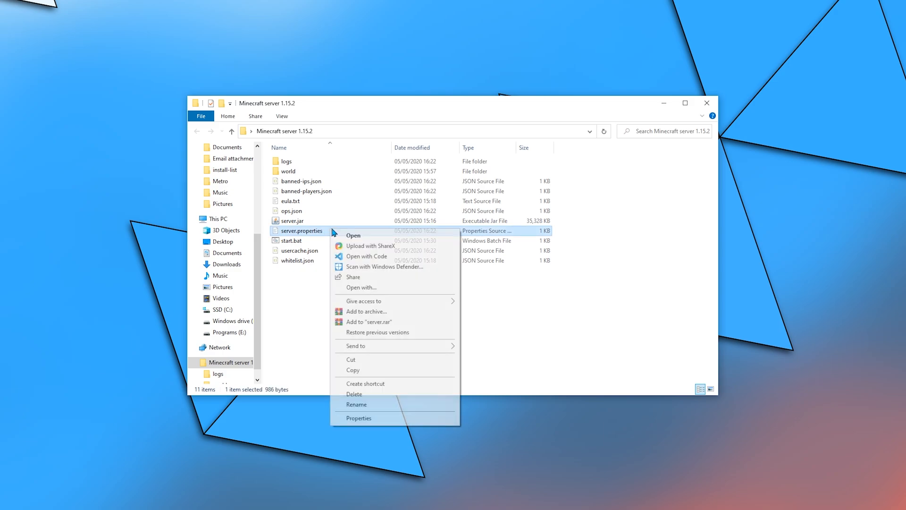
pyautogui.click(367, 256)
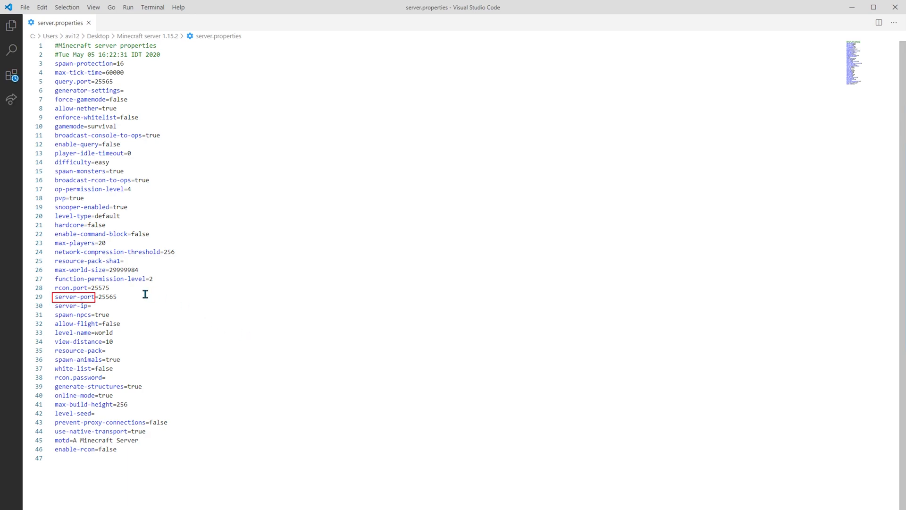
pyautogui.doubleClick(107, 296)
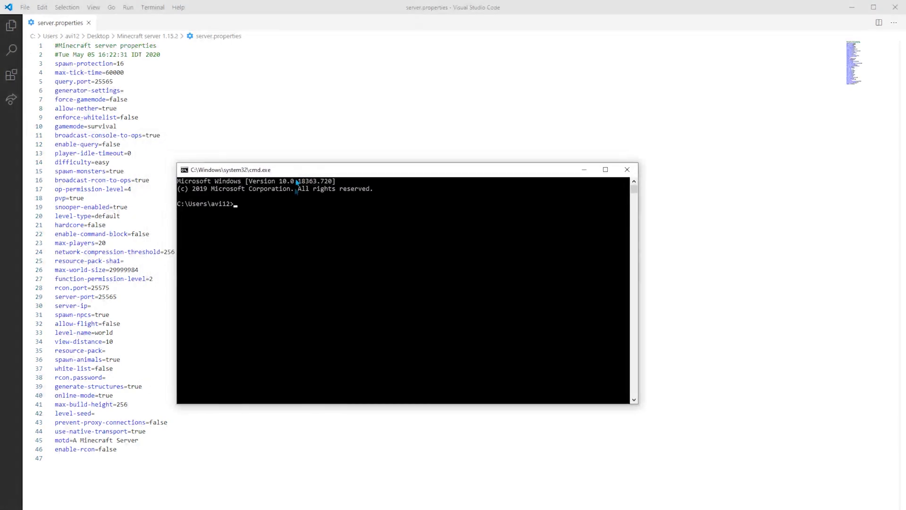
pyautogui.moveTo(275, 280)
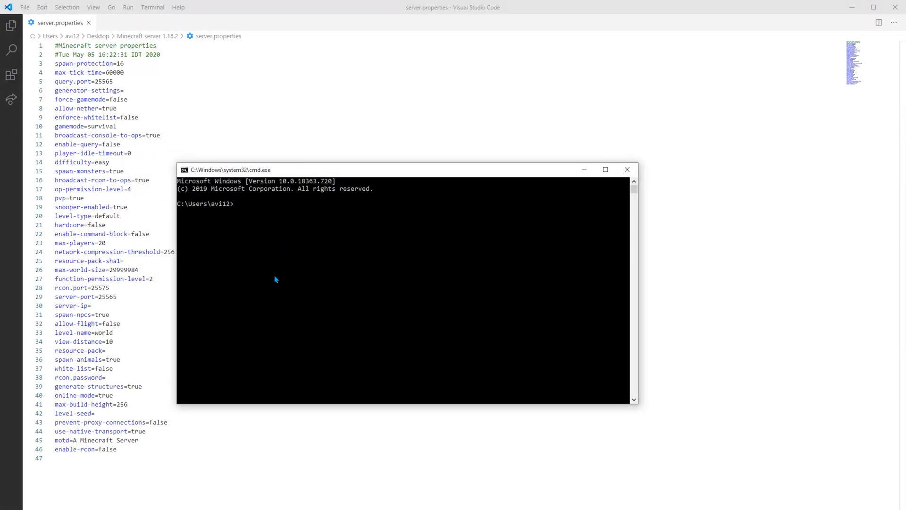
# Step: Run ipconfig to list the IPv4 address 192.168.1.200 and gateway 192.168.1.1
pyautogui.write('ipconfig')
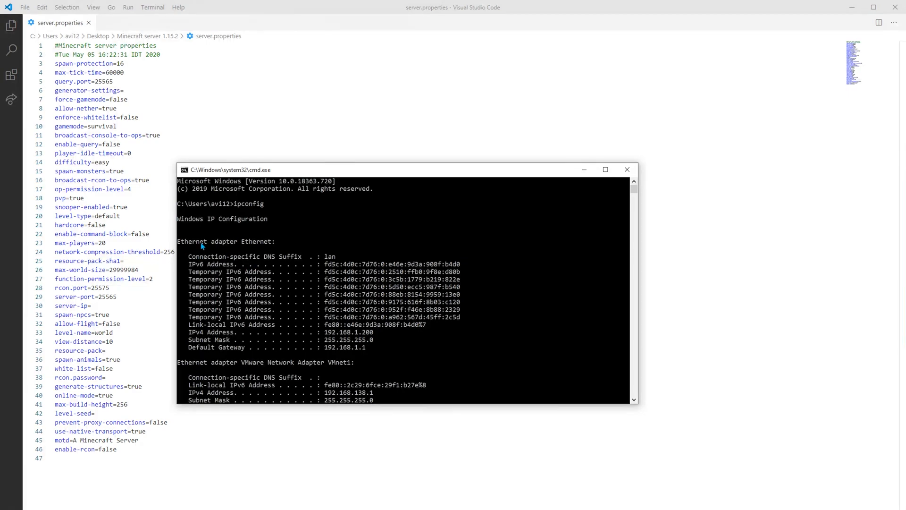
pyautogui.moveTo(261, 247)
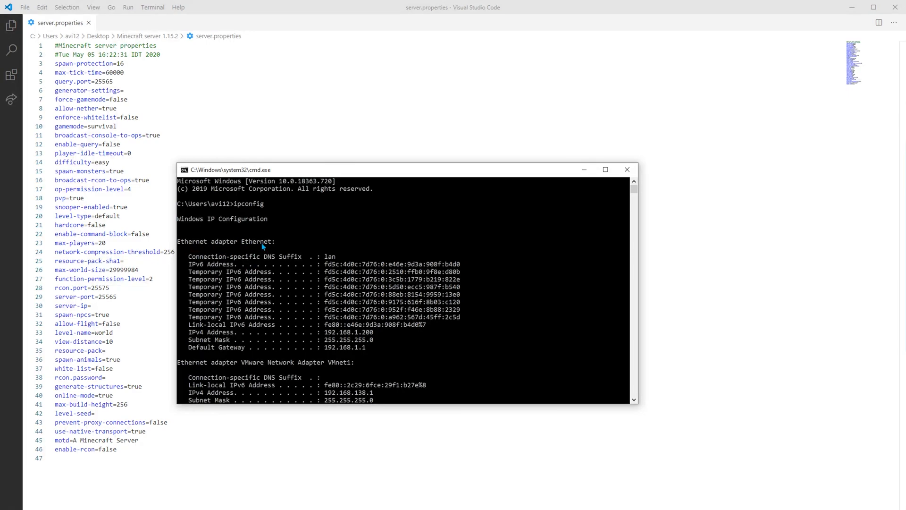
pyautogui.moveTo(234, 359)
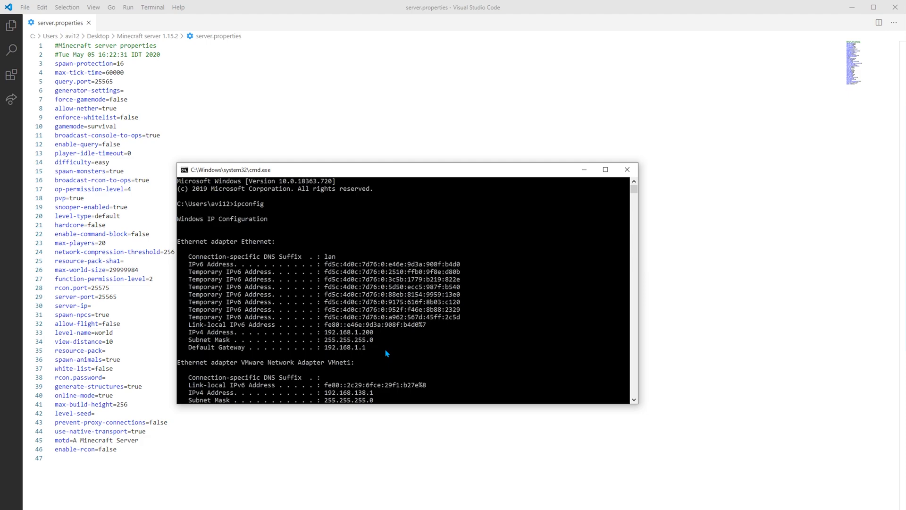
pyautogui.moveTo(386, 352)
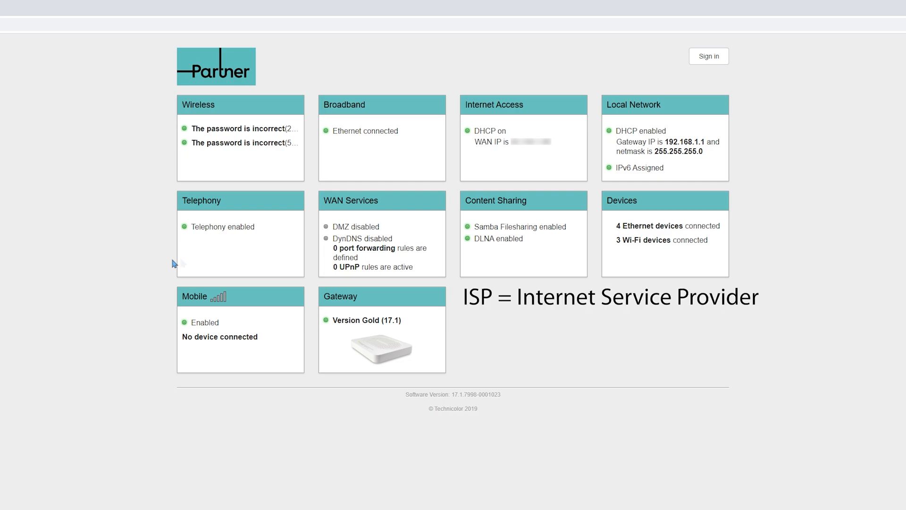
# Step: Sign in to the router as admin using the saved LastPass credentials
pyautogui.click(708, 56)
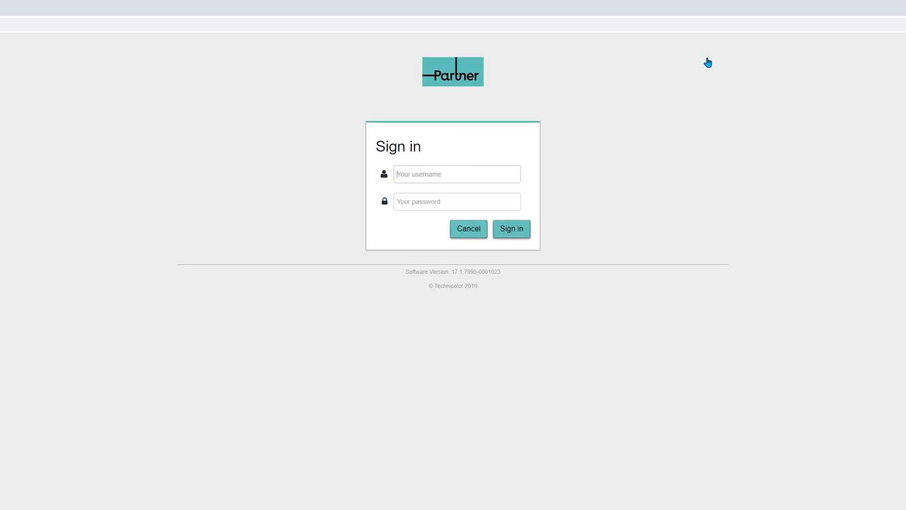
pyautogui.click(454, 174)
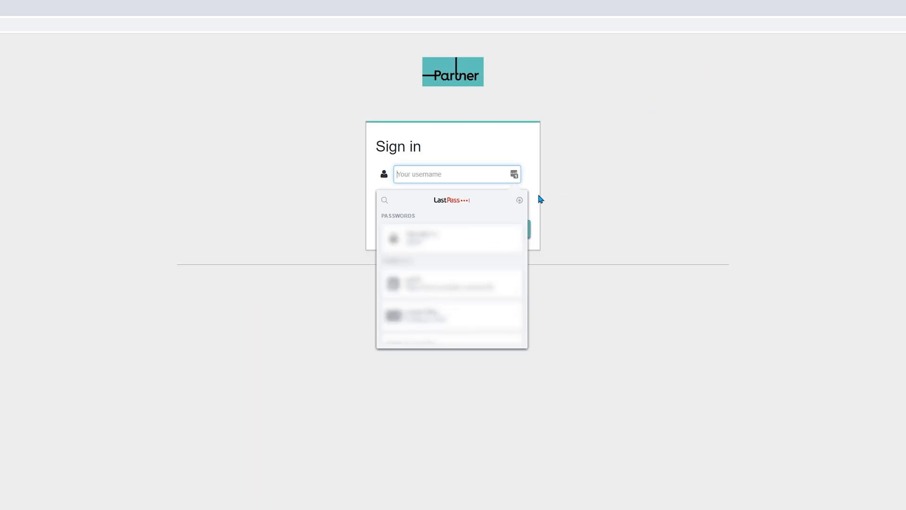
pyautogui.click(508, 229)
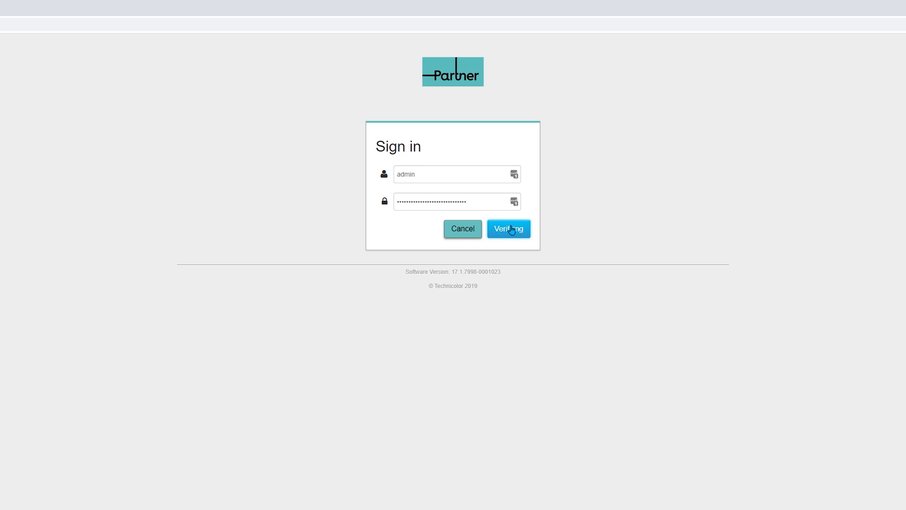
pyautogui.click(508, 229)
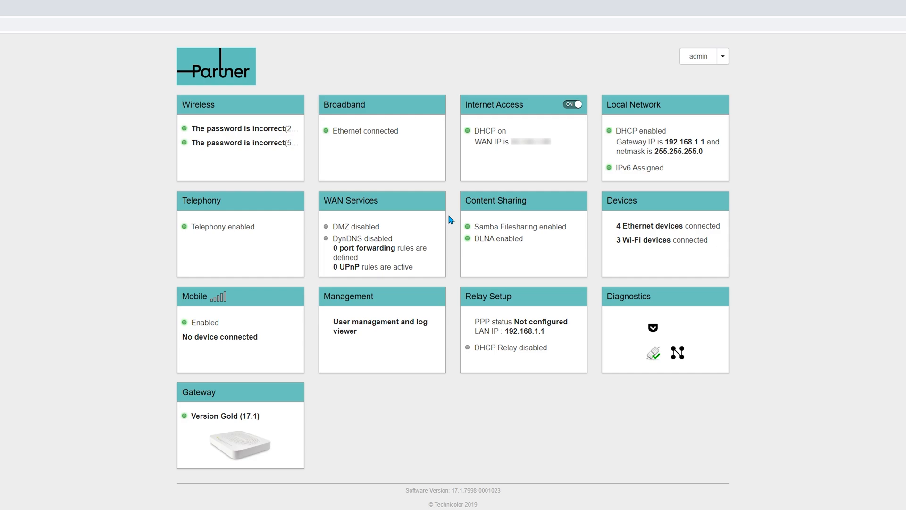
pyautogui.moveTo(424, 210)
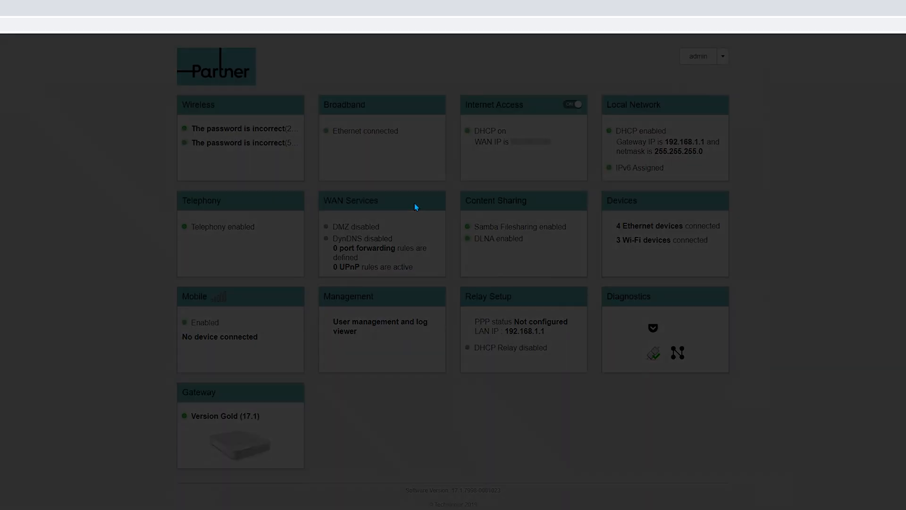
# Step: Start a WAN Services forwarding rule named Minecraft with protocol TCP/UDP
pyautogui.click(351, 200)
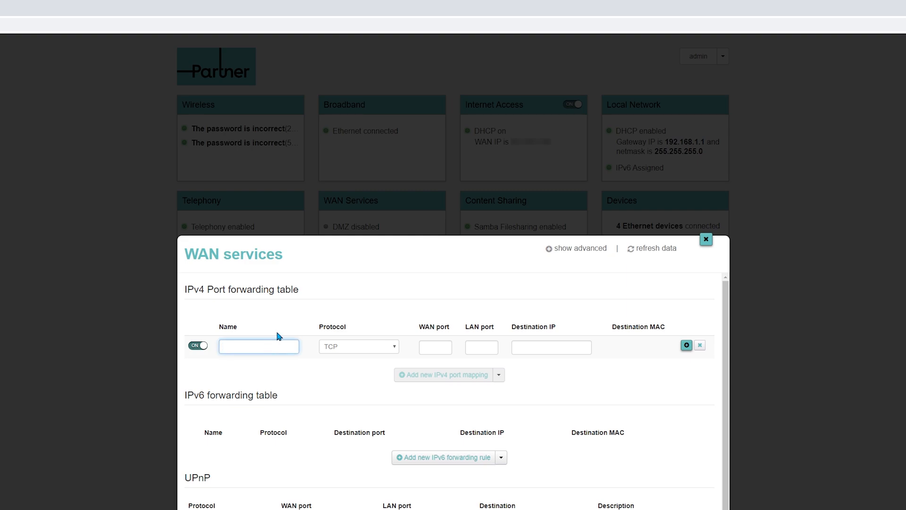
pyautogui.write('Minecraft')
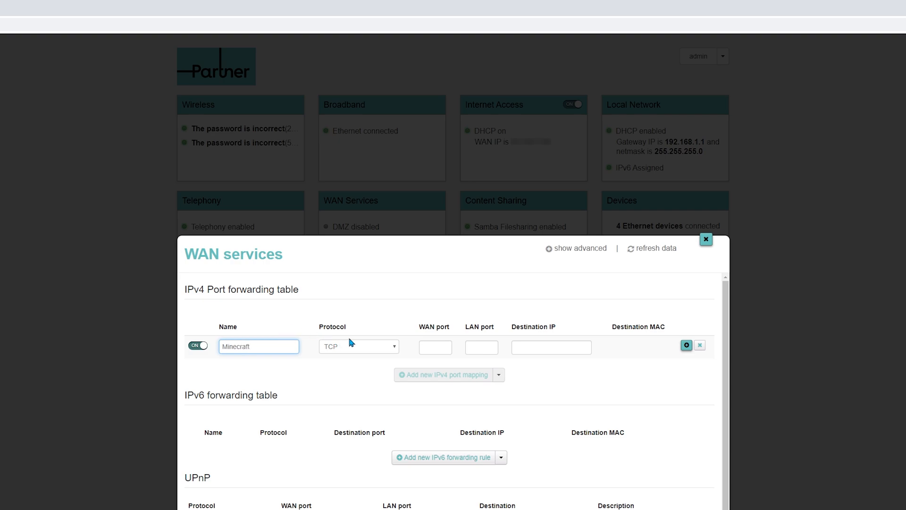
pyautogui.click(359, 347)
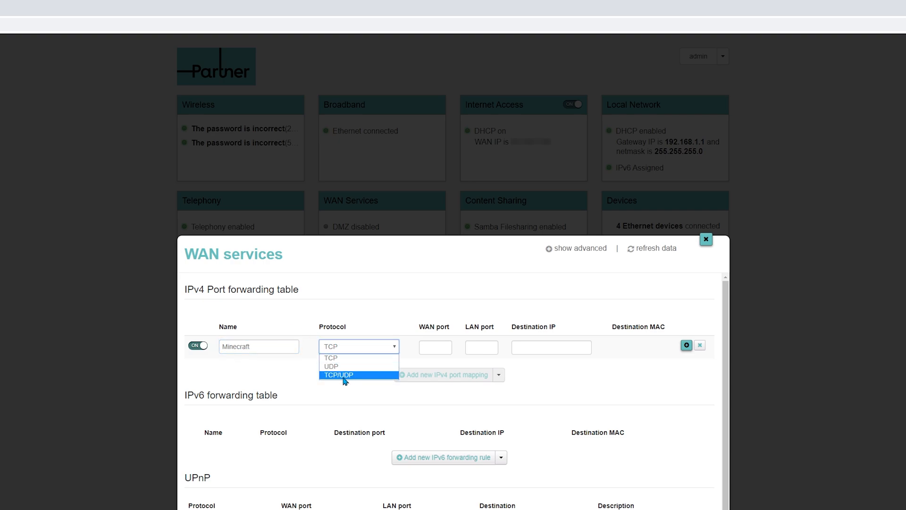
pyautogui.click(338, 375)
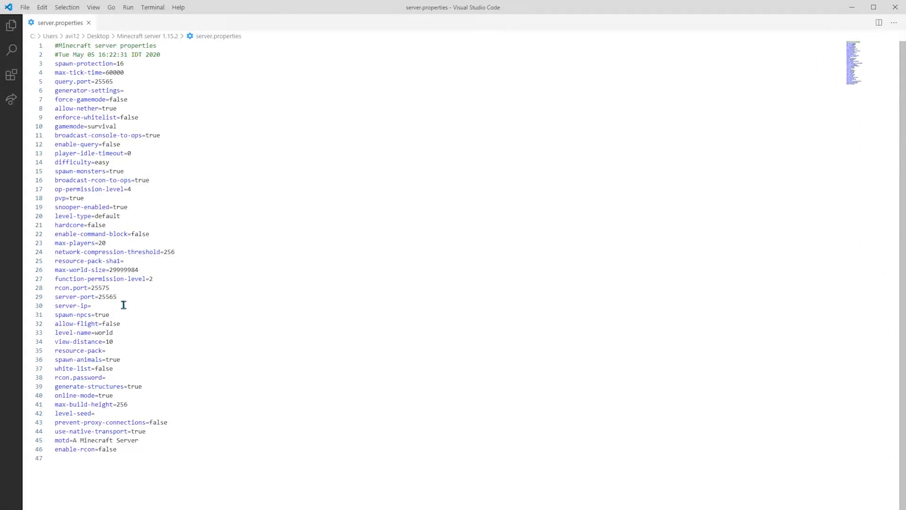
# Step: Set port 25565 and destination 192.168.1.200 on the rule and save it
pyautogui.doubleClick(106, 296)
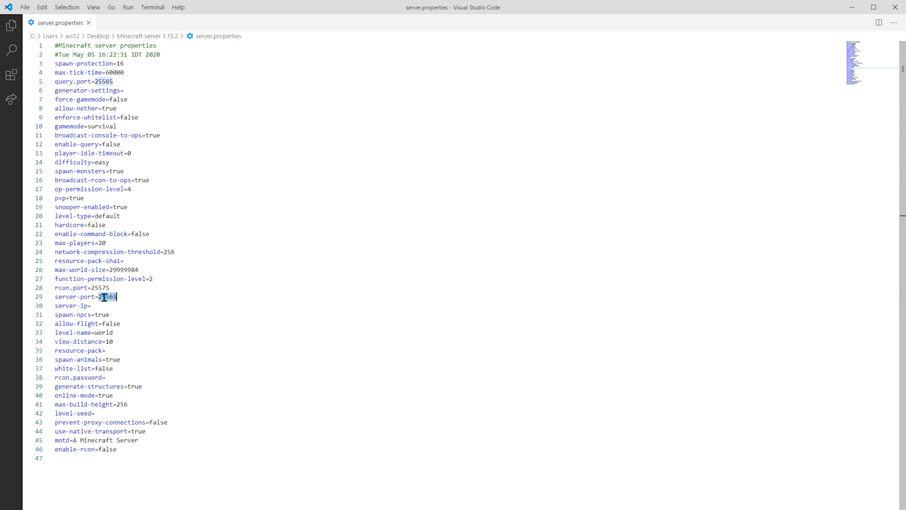
pyautogui.rightClick(108, 296)
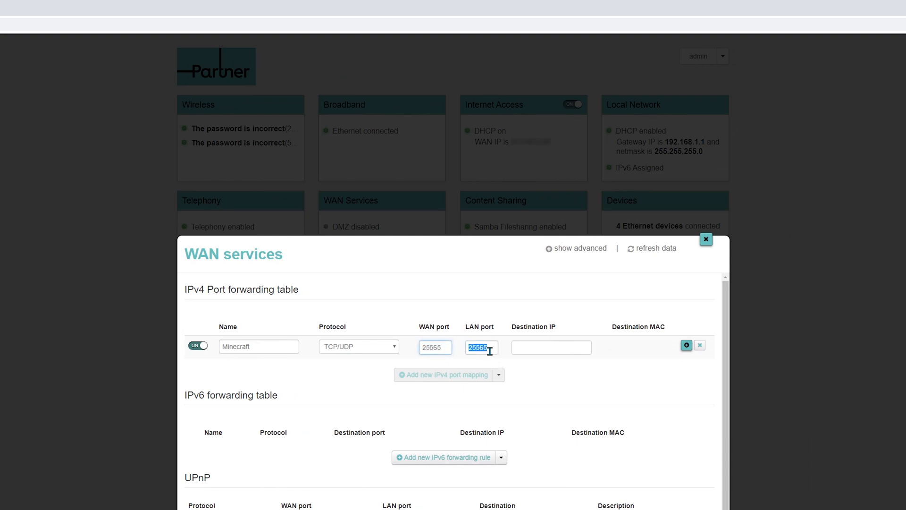
pyautogui.click(550, 346)
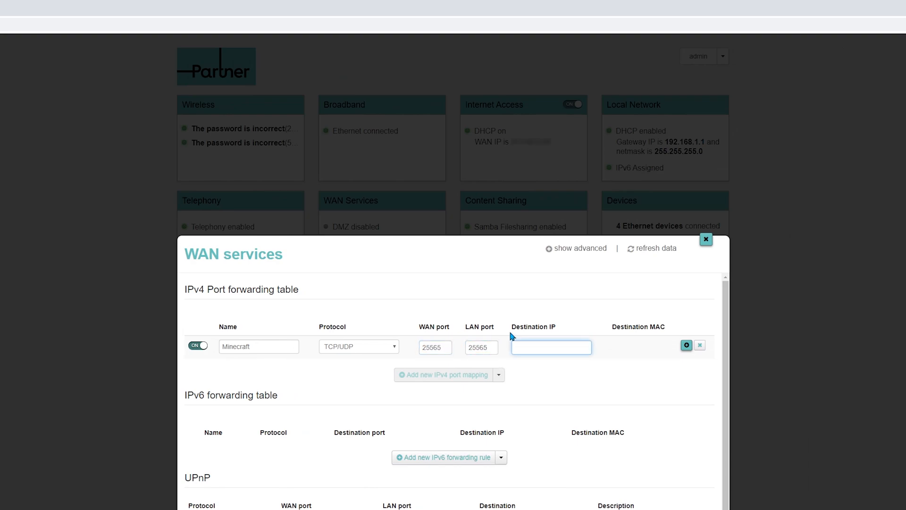
pyautogui.click(551, 347)
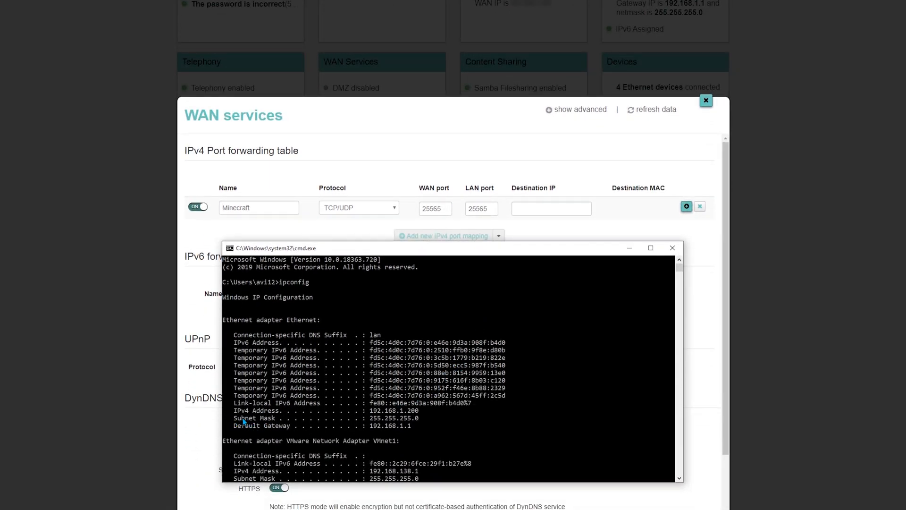
pyautogui.moveTo(258, 418)
pyautogui.write('192.168.1.200')
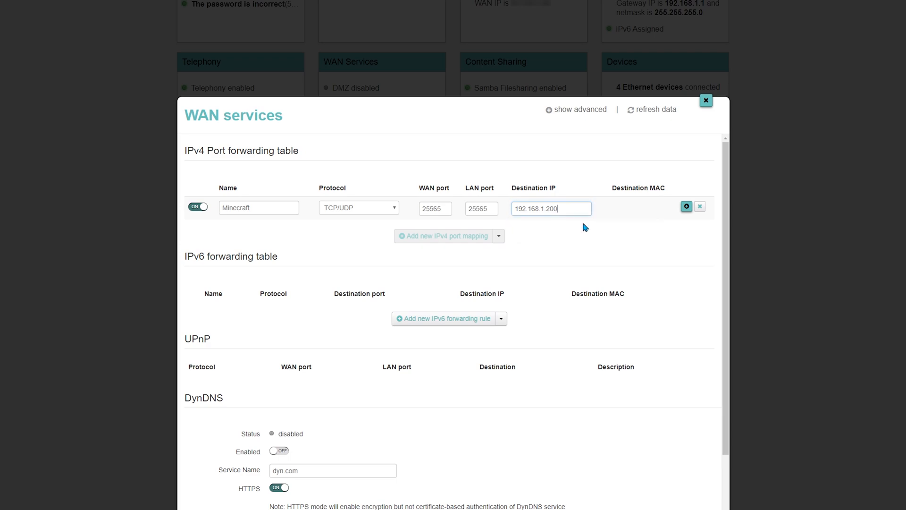
pyautogui.click(686, 207)
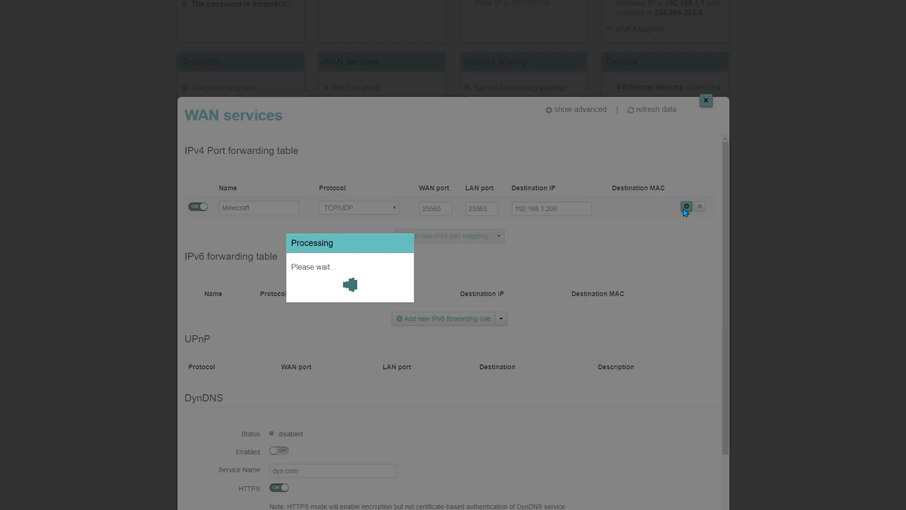
pyautogui.click(686, 206)
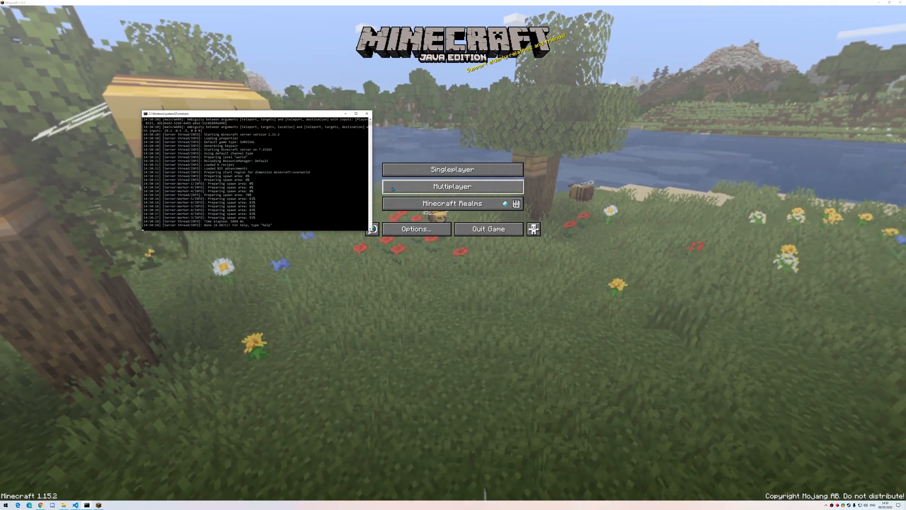
# Step: Add a multiplayer server named Dynu with address tutorial.loseyourip.com
pyautogui.click(453, 186)
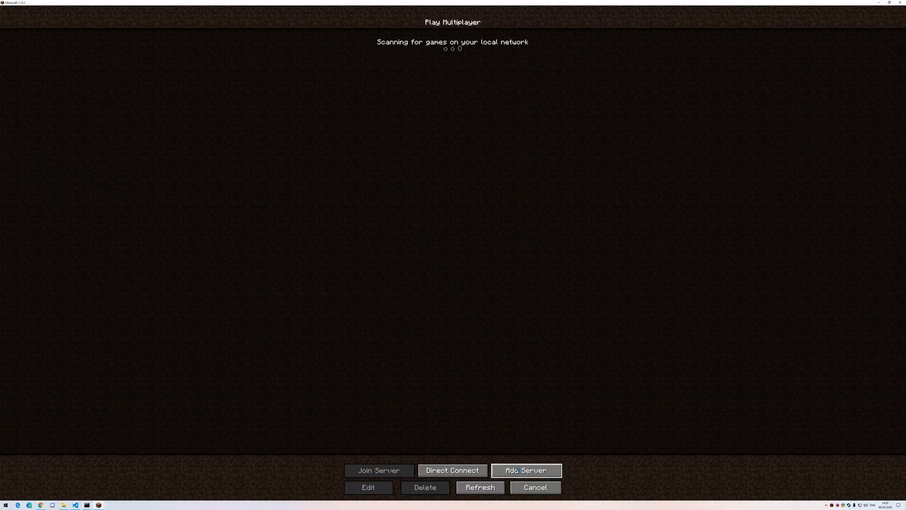
pyautogui.click(525, 470)
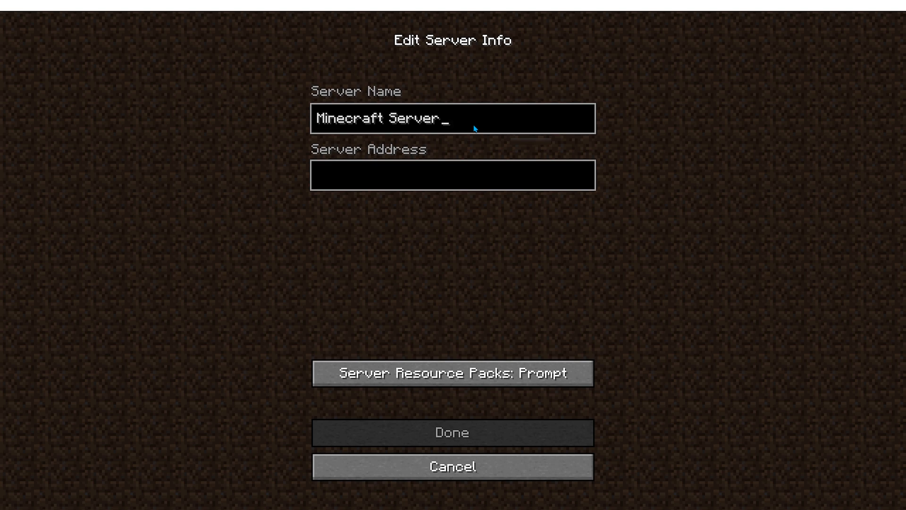
pyautogui.write('Dynu')
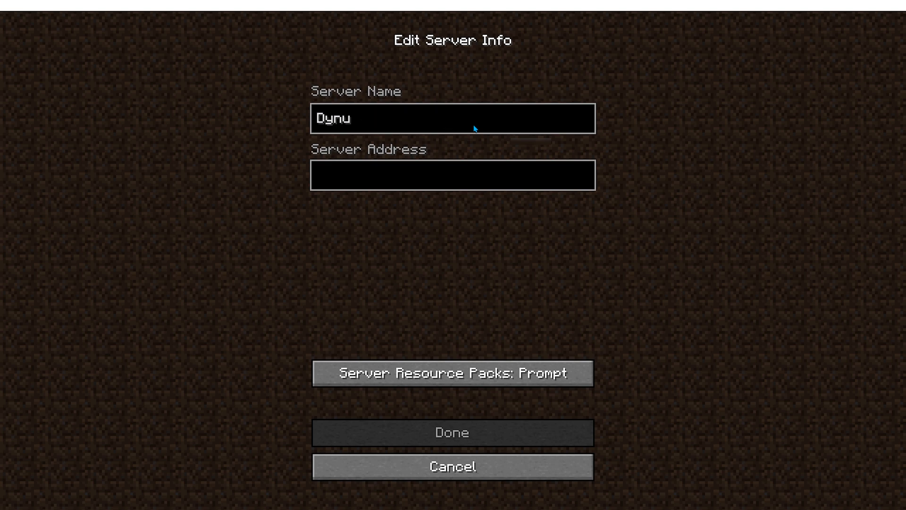
pyautogui.write('tutorial.loseyourip.com')
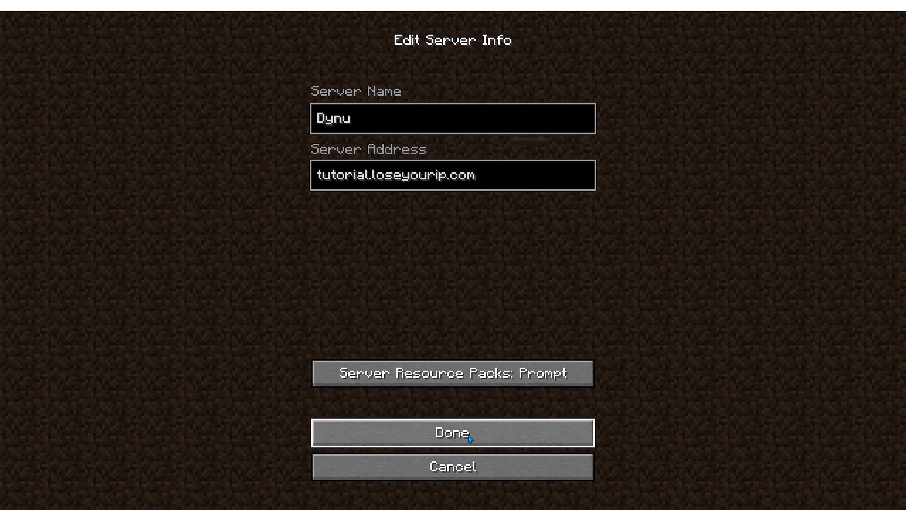
pyautogui.click(452, 432)
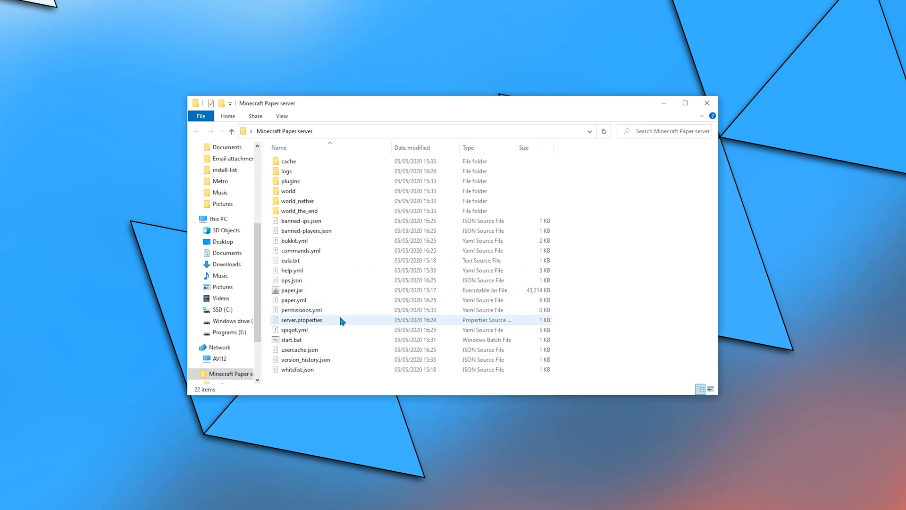
# Step: Open the Paper server's server.properties in Visual Studio Code
pyautogui.rightClick(301, 320)
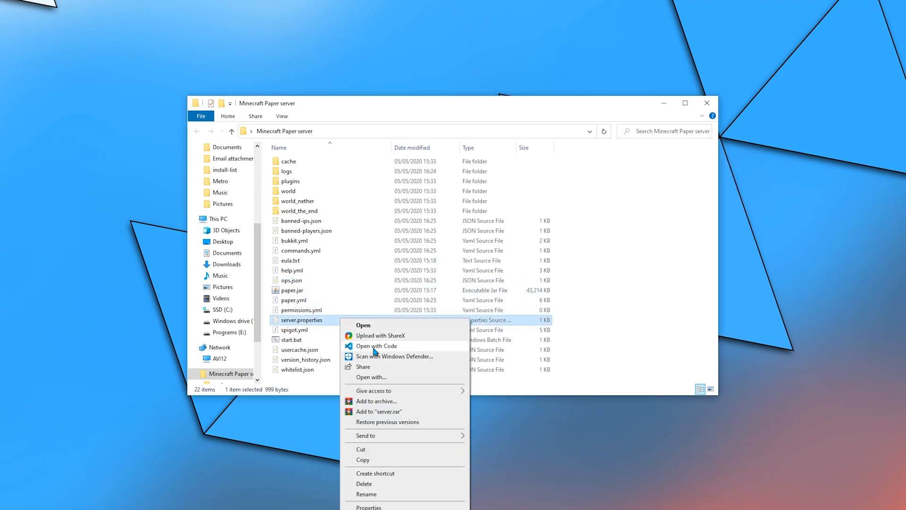
pyautogui.click(377, 345)
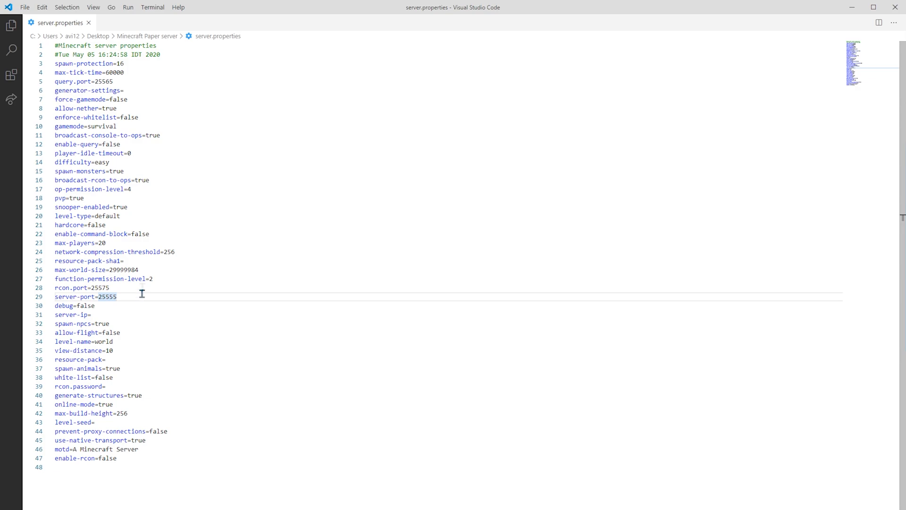
# Step: Set server-port=25555 in the Paper server.properties and close the editor
pyautogui.click(24, 6)
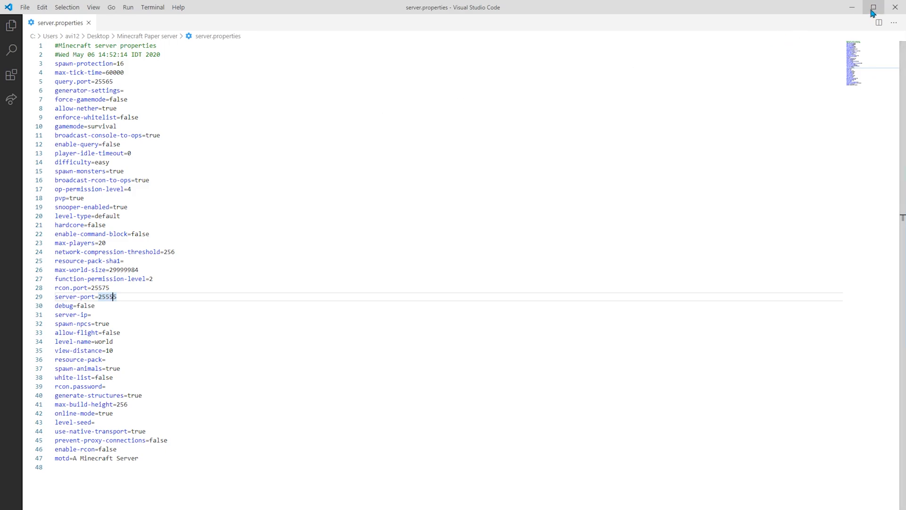
pyautogui.click(863, 7)
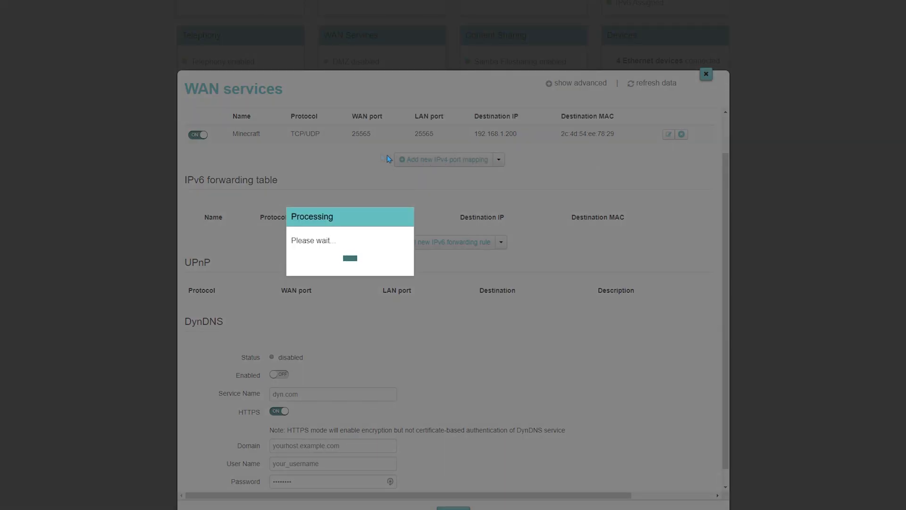
# Step: Add a new IPv4 port mapping named Minecraft 2 with protocol TCP/UDP
pyautogui.click(447, 159)
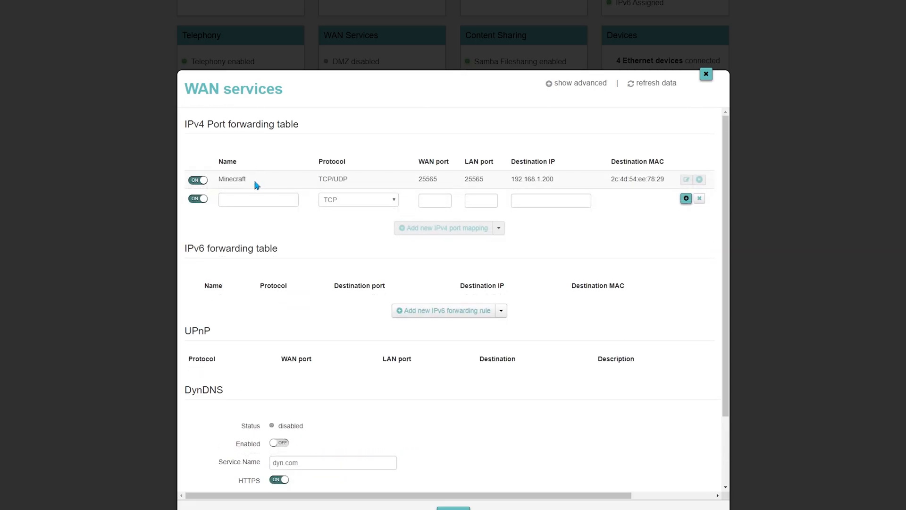
pyautogui.click(258, 199)
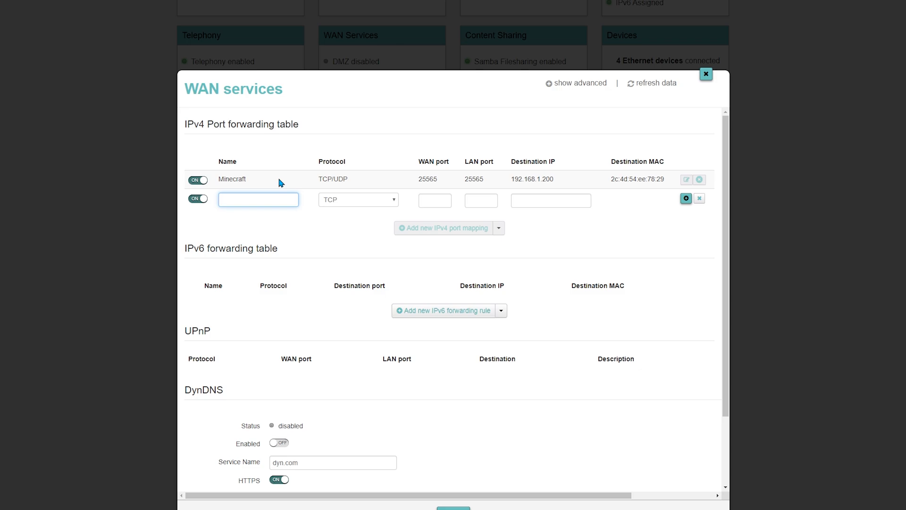
pyautogui.click(258, 199)
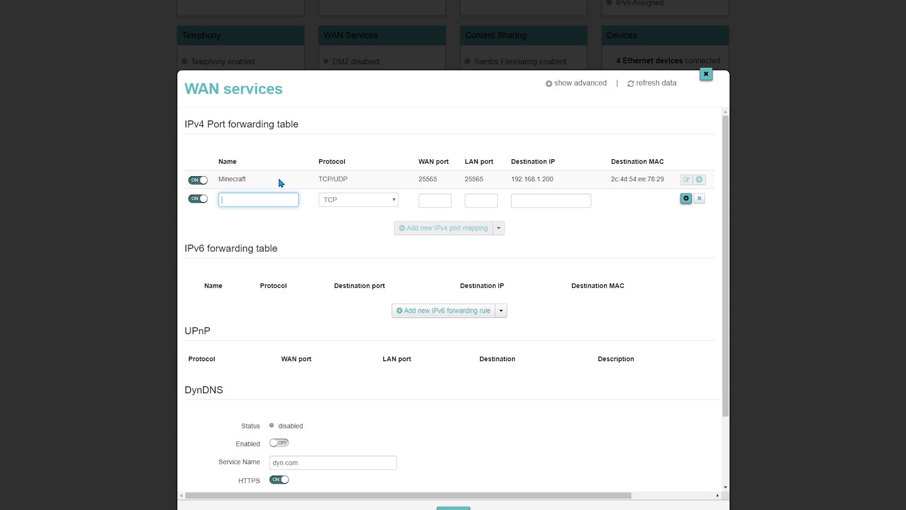
pyautogui.write('Minecraft 2')
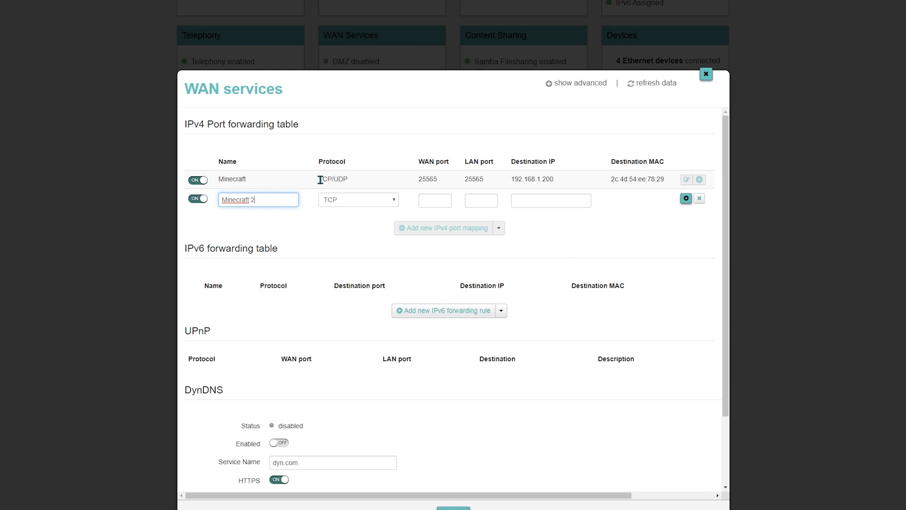
pyautogui.moveTo(340, 191)
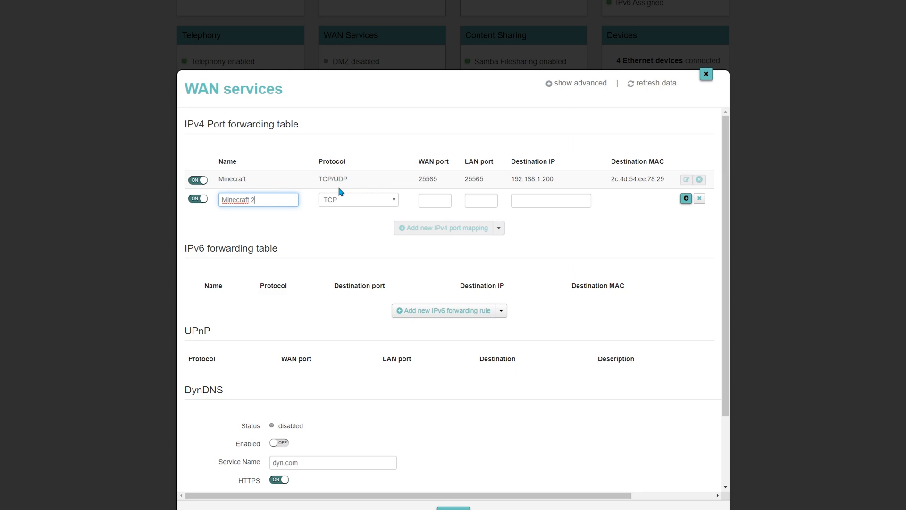
pyautogui.click(358, 199)
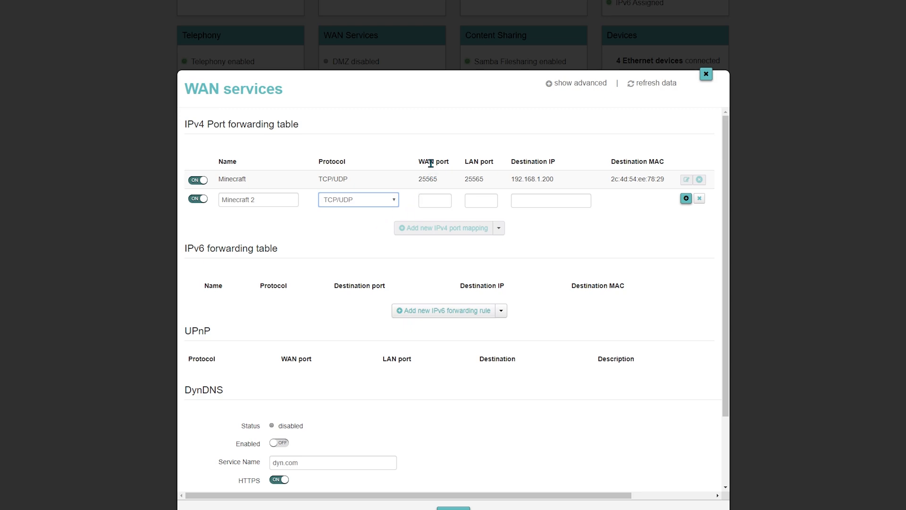
pyautogui.moveTo(457, 167)
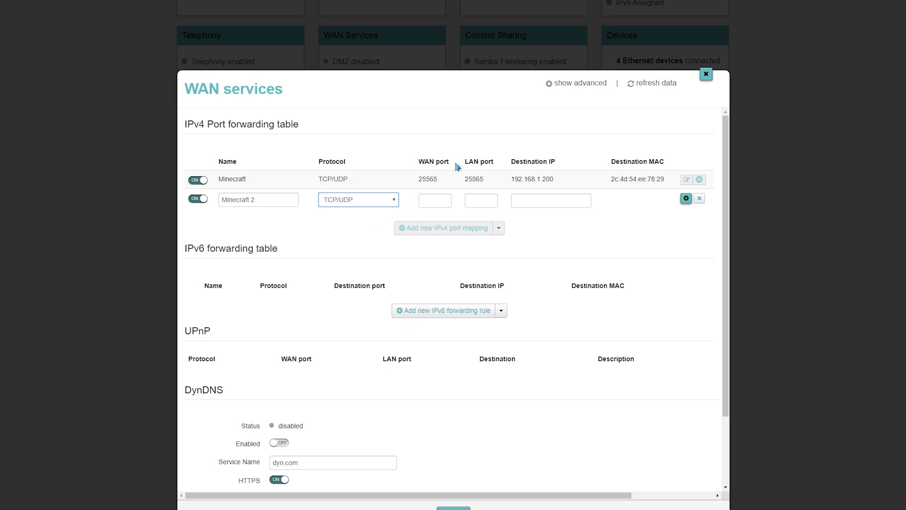
# Step: Give Minecraft 2 port 25555 and destination 192.168.1.200 and save the rule
pyautogui.click(435, 200)
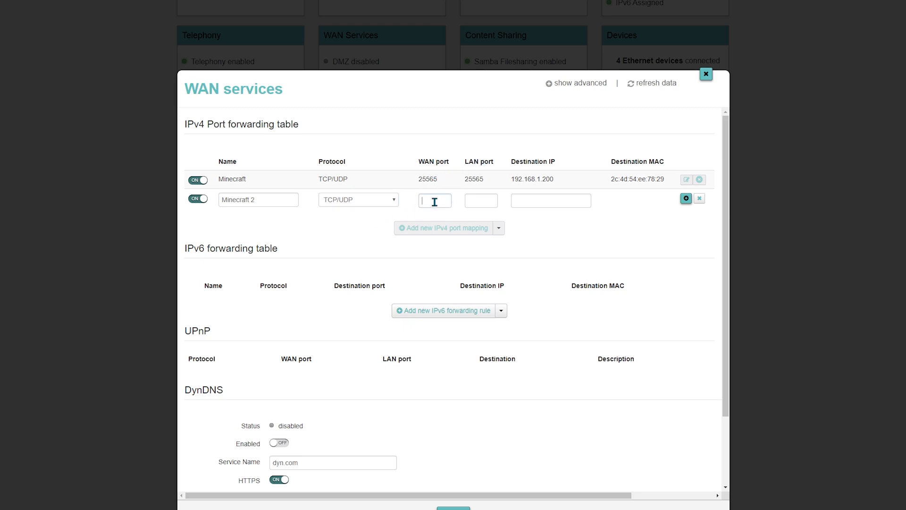
pyautogui.write('25555')
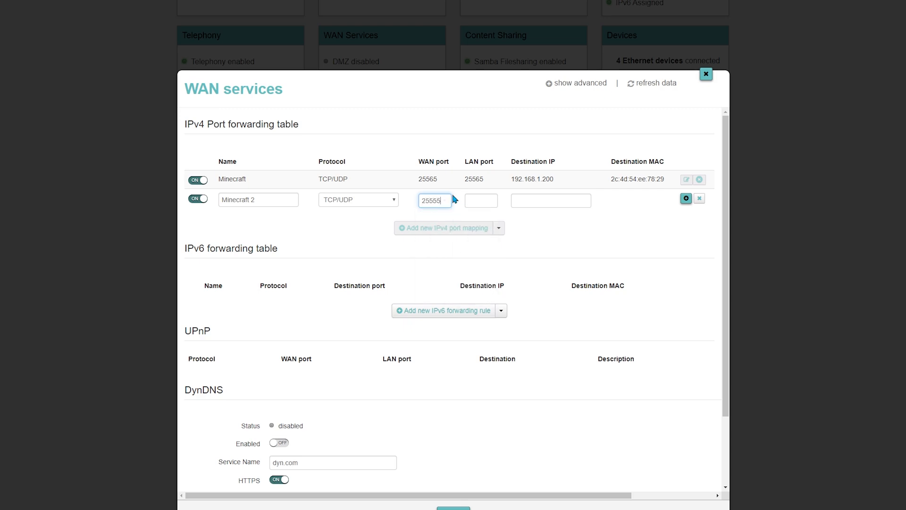
pyautogui.click(550, 200)
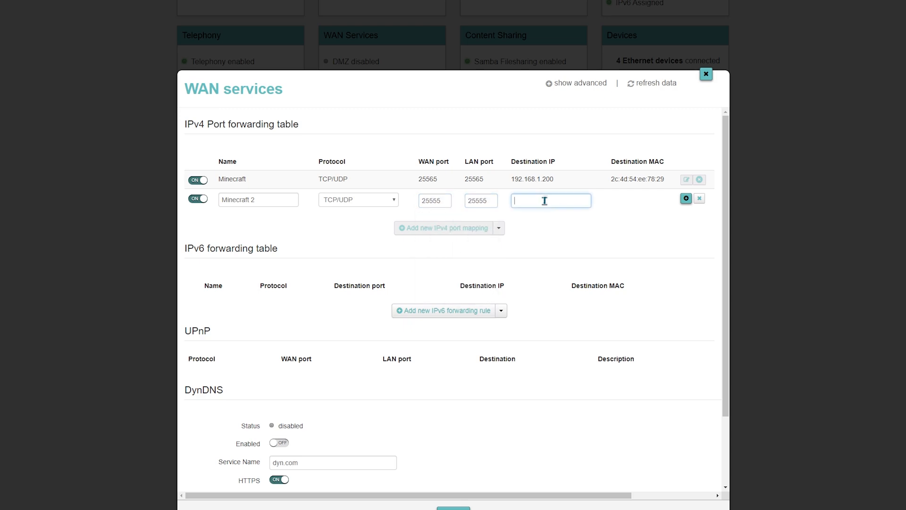
pyautogui.write('192.168.1.200')
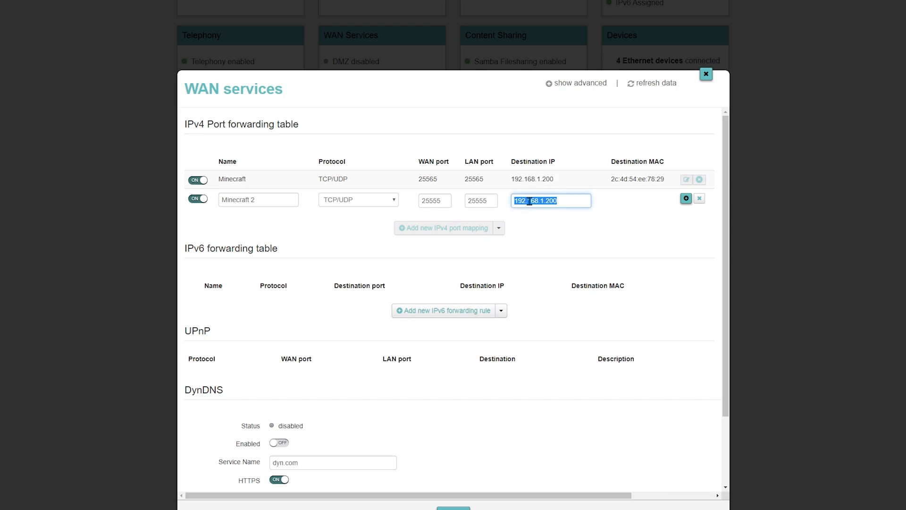
pyautogui.click(686, 198)
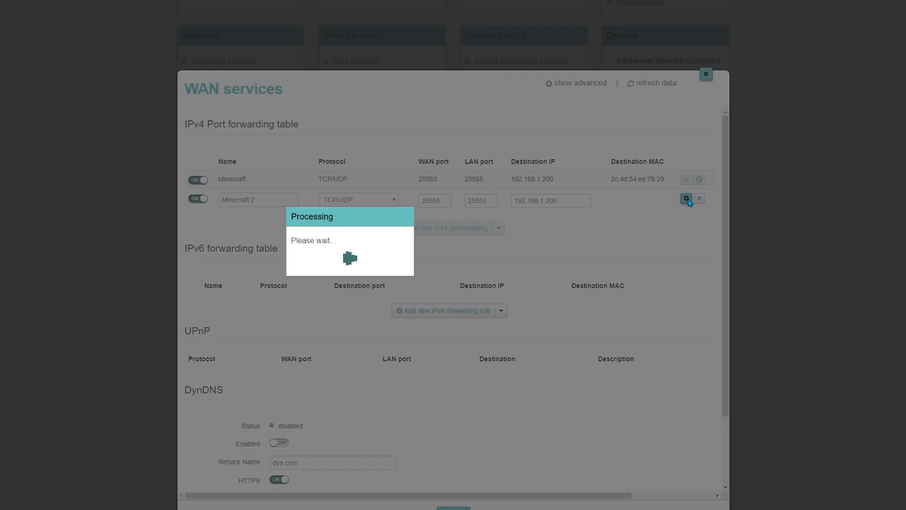
pyautogui.click(685, 198)
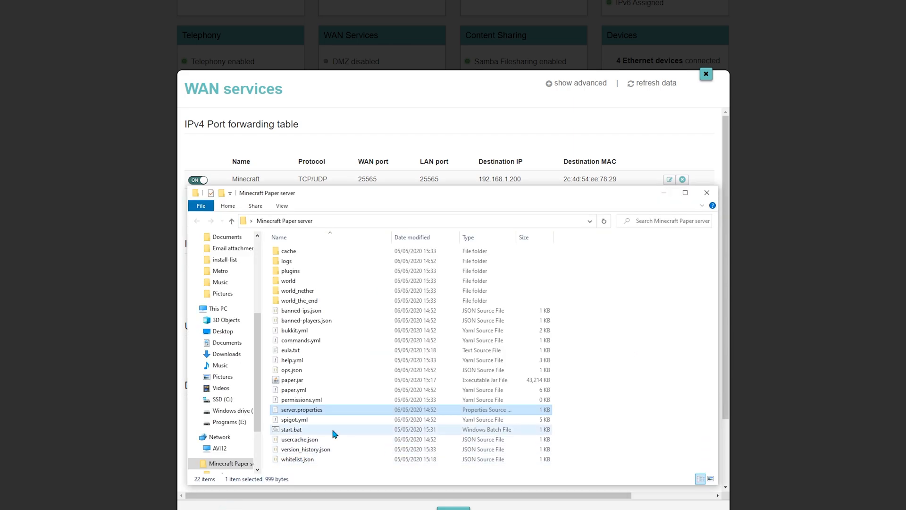
# Step: Launch the Paper server via start.bat and switch back to Minecraft
pyautogui.doubleClick(292, 429)
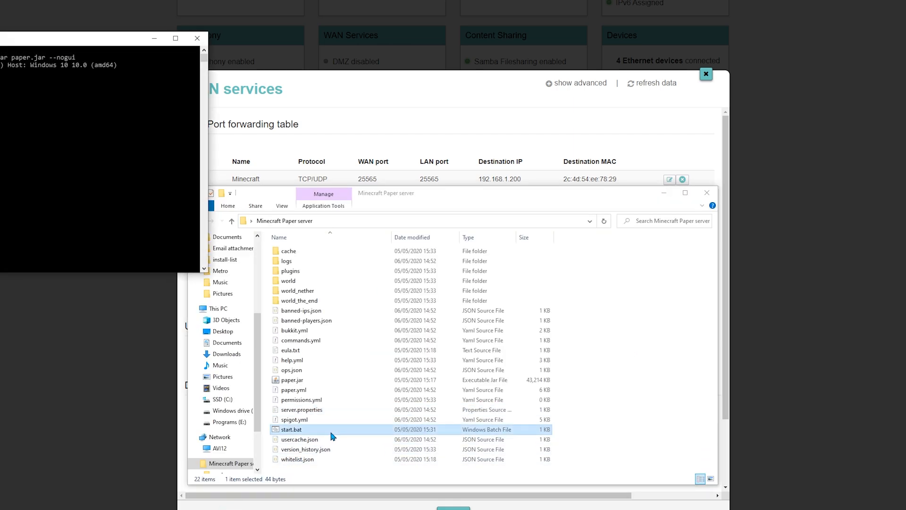
pyautogui.doubleClick(291, 428)
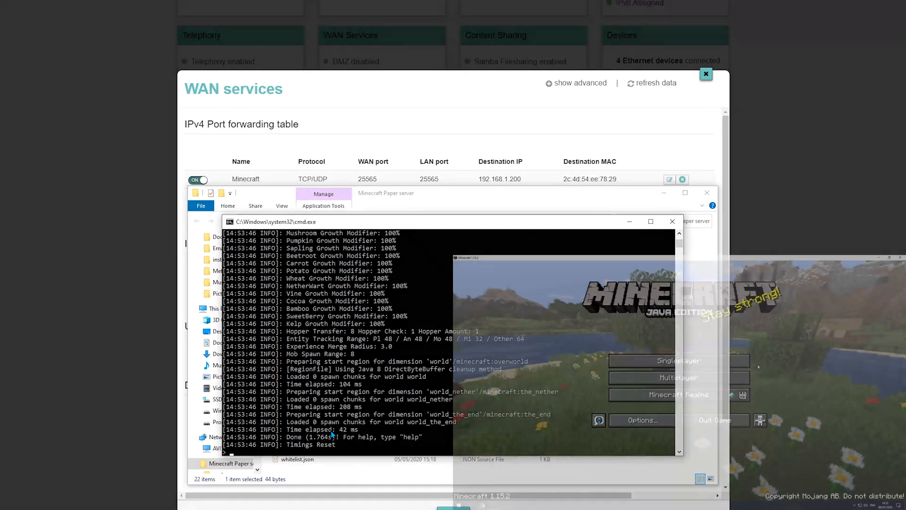
pyautogui.click(678, 378)
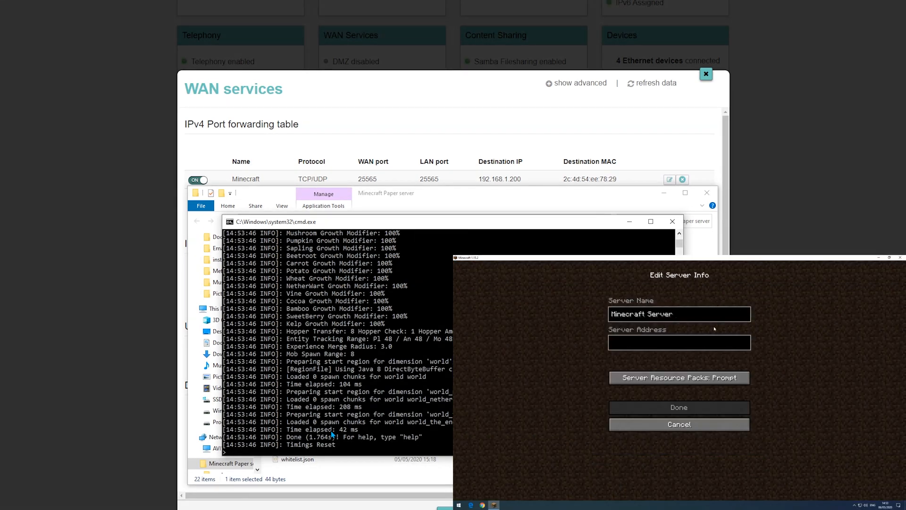
# Step: Add server 'Dynu, second computer' at tutorial.loseyourip.com:25555
pyautogui.write('Dyn')
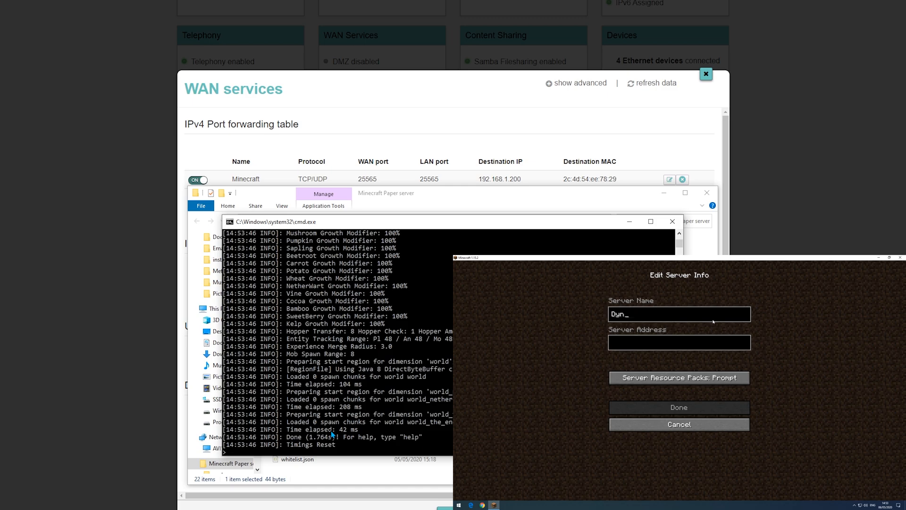
pyautogui.write('u')
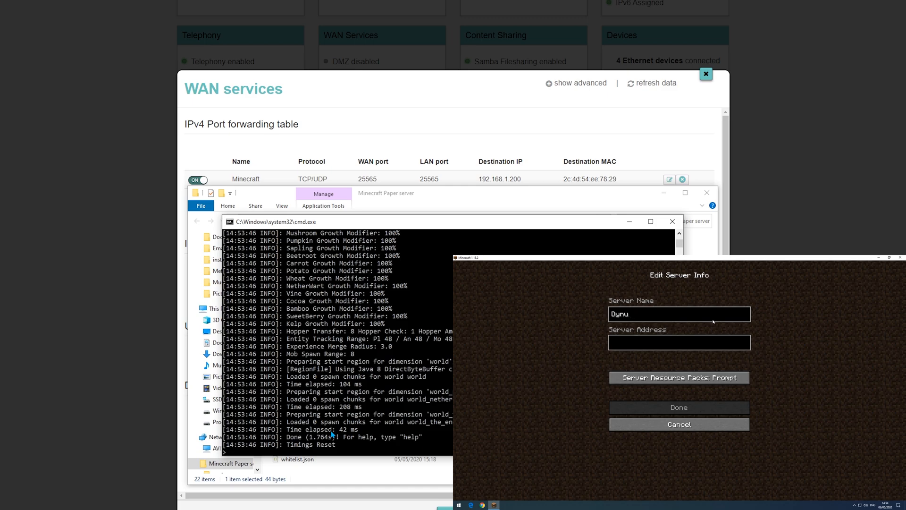
pyautogui.write(', second computer')
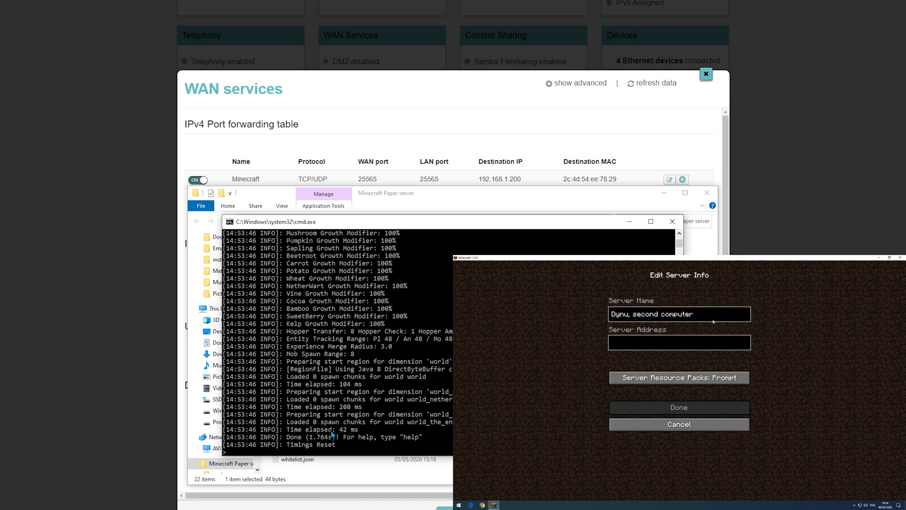
pyautogui.write('tutorial.loseyourip.com:')
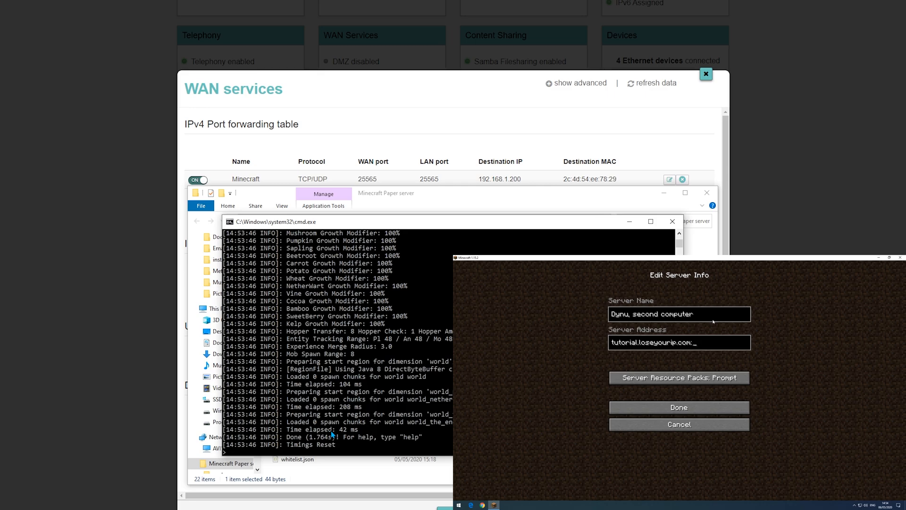
pyautogui.write('25555')
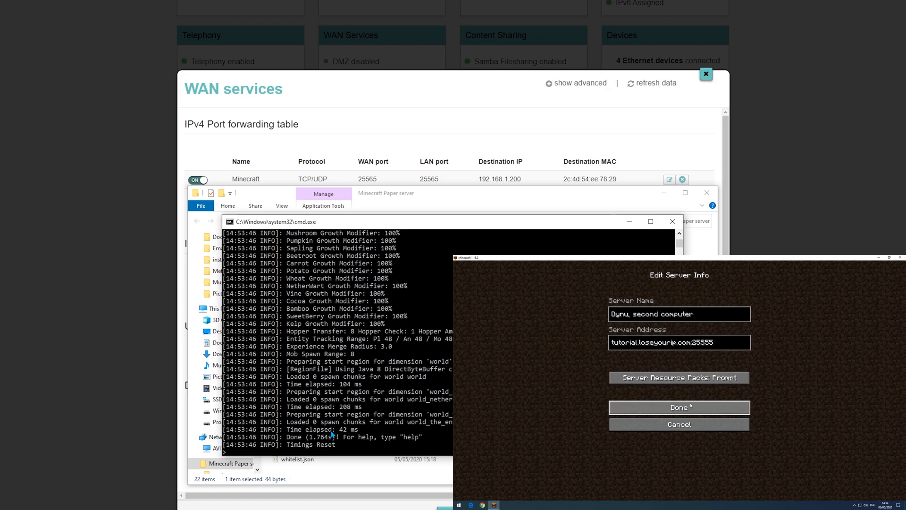
pyautogui.click(679, 407)
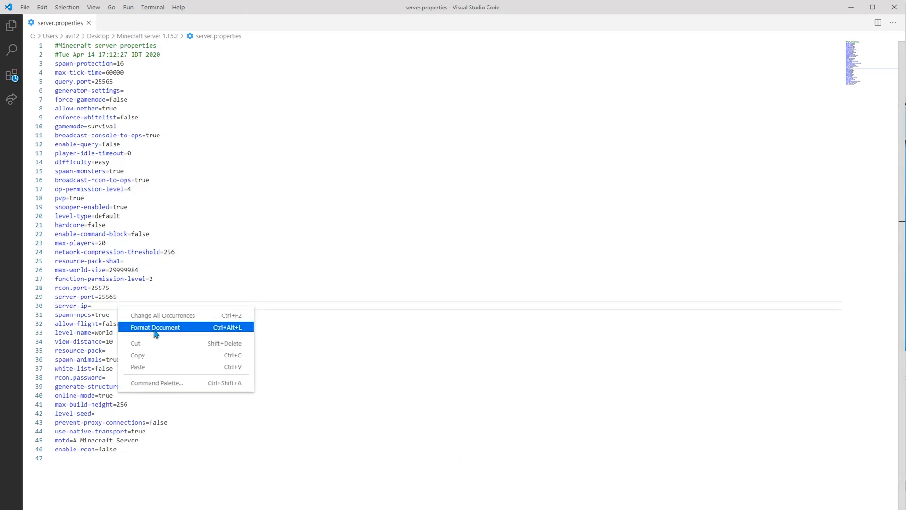
# Step: Set server-ip=25.93.0.39 in the 1.15.2 server.properties, save it and close the editor
pyautogui.write('25.93.0.39')
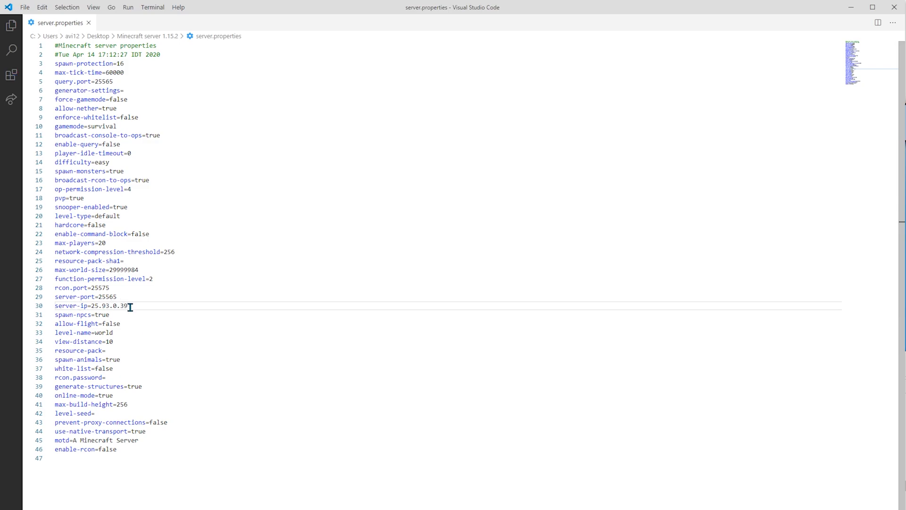
pyautogui.moveTo(74, 91)
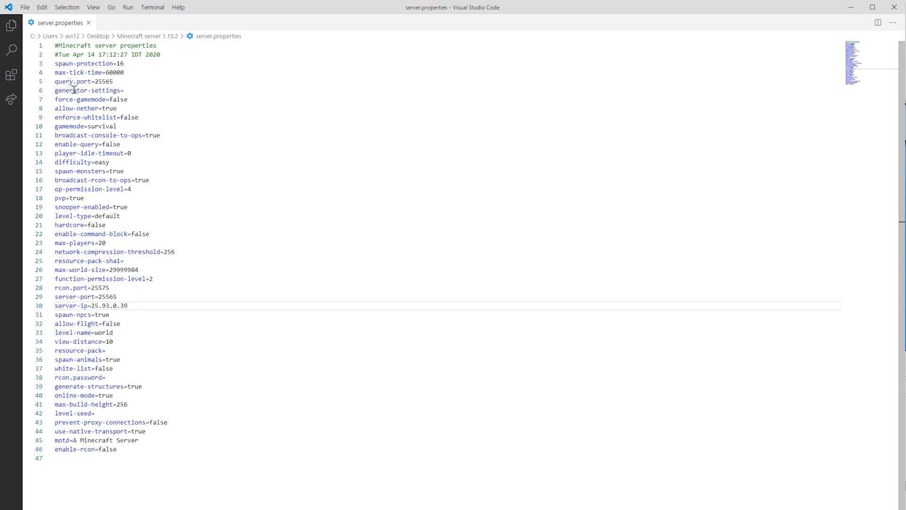
pyautogui.click(24, 7)
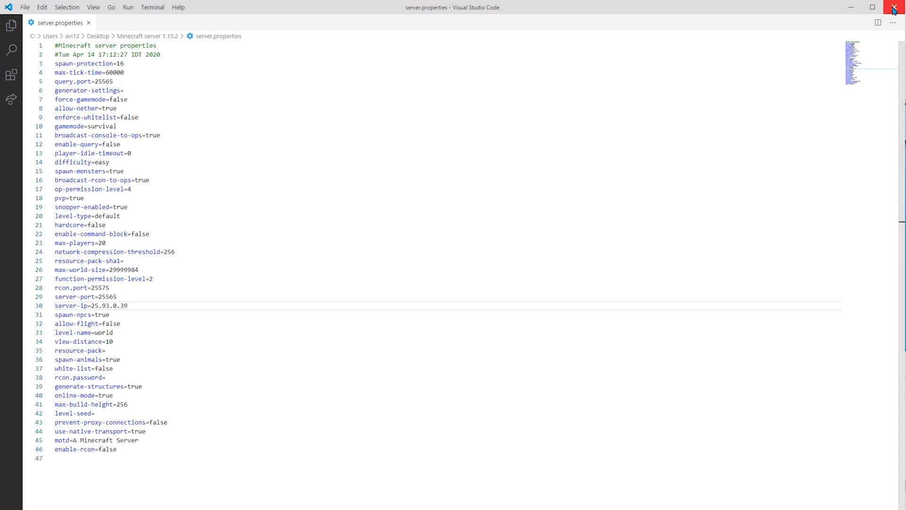
pyautogui.click(893, 7)
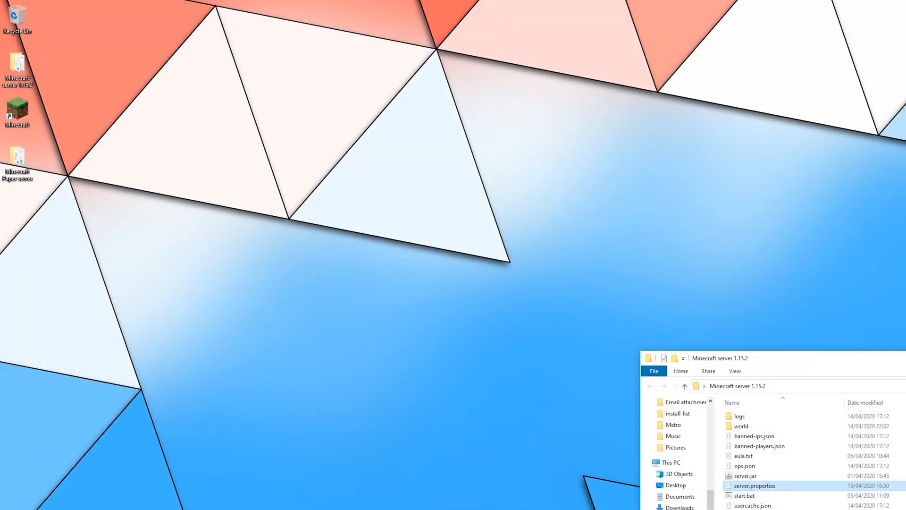
# Step: Launch the 1.15.2 server via its start script and remove the unreachable Dynu entry from Multiplayer
pyautogui.click(746, 495)
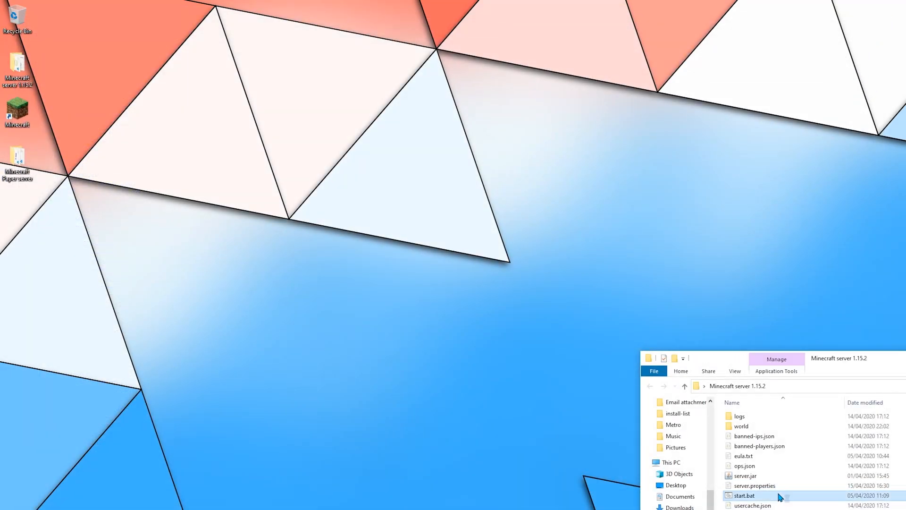
pyautogui.doubleClick(744, 496)
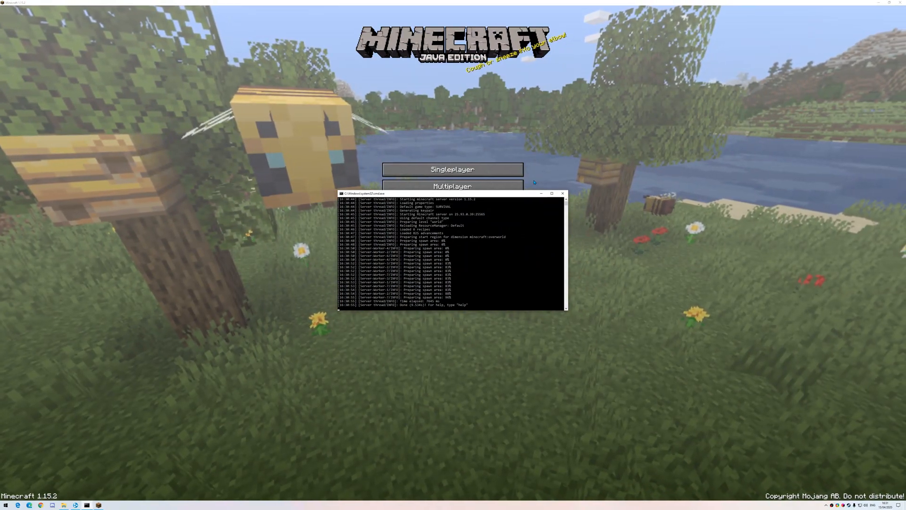
pyautogui.click(452, 186)
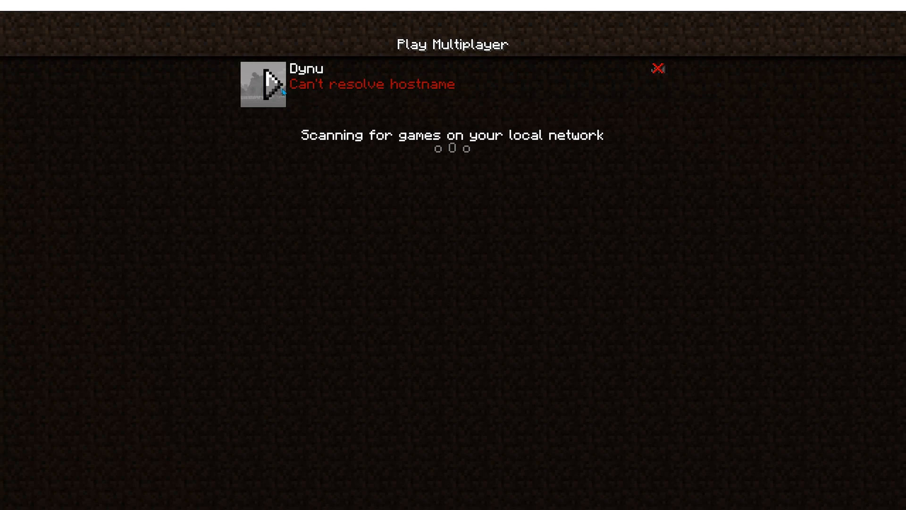
pyautogui.click(451, 86)
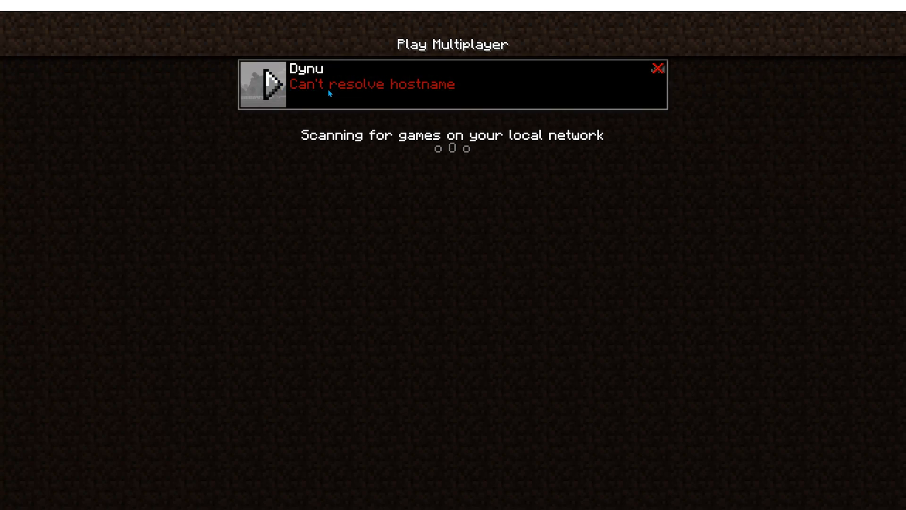
pyautogui.click(656, 68)
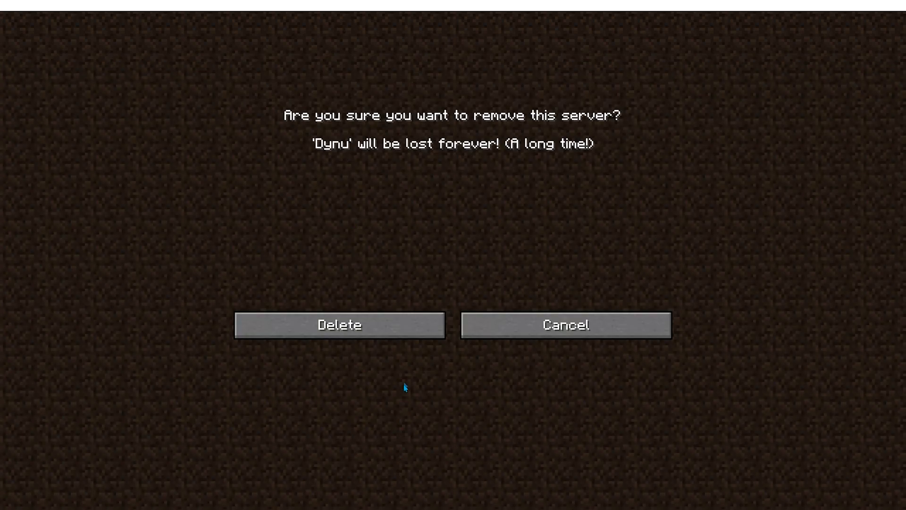
# Step: Add a 'Hamachi, first server' entry with address 25.93.0.39
pyautogui.click(565, 324)
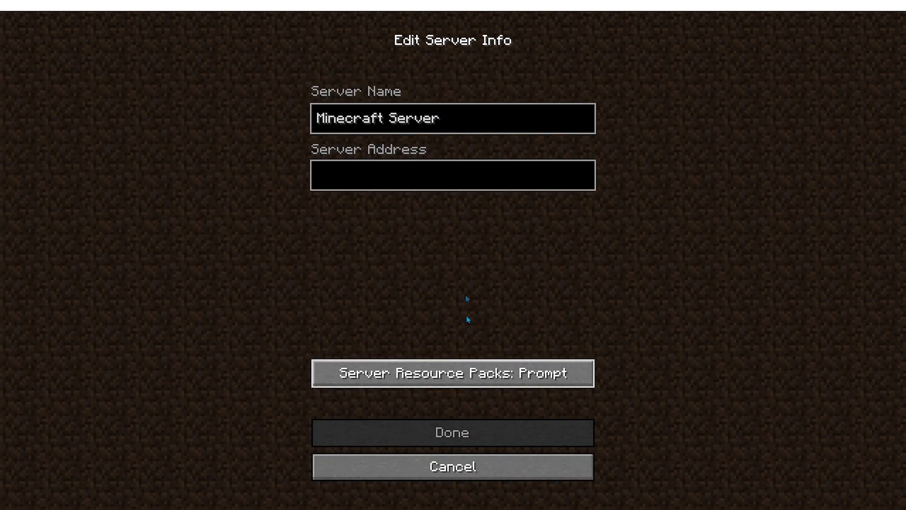
pyautogui.write('Hamachi, firs')
pyautogui.write('25.93.0.39')
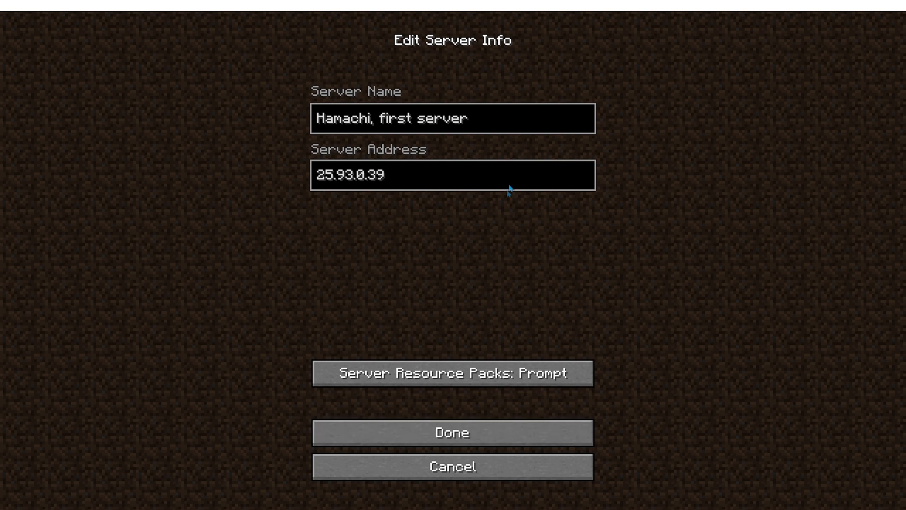
pyautogui.click(453, 433)
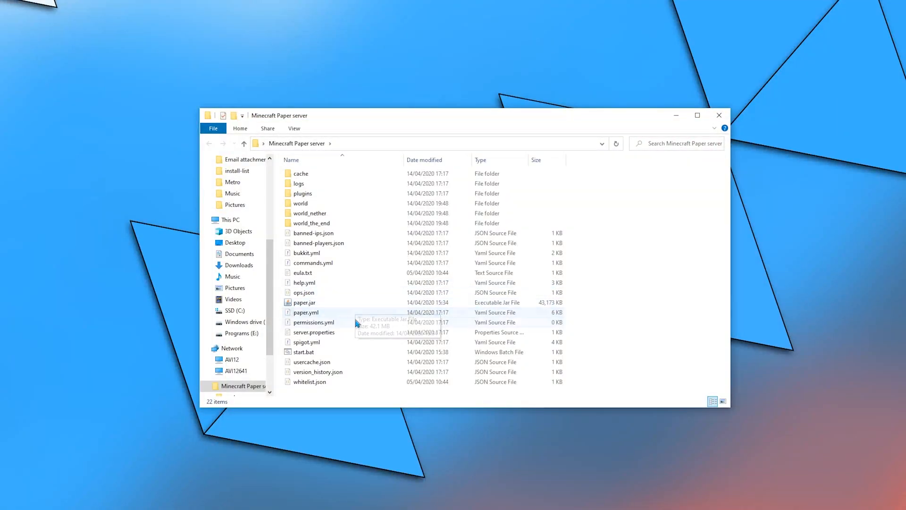
# Step: Set server-ip=25.93.0.39 in the Paper server's server.properties, opened with Code
pyautogui.click(313, 331)
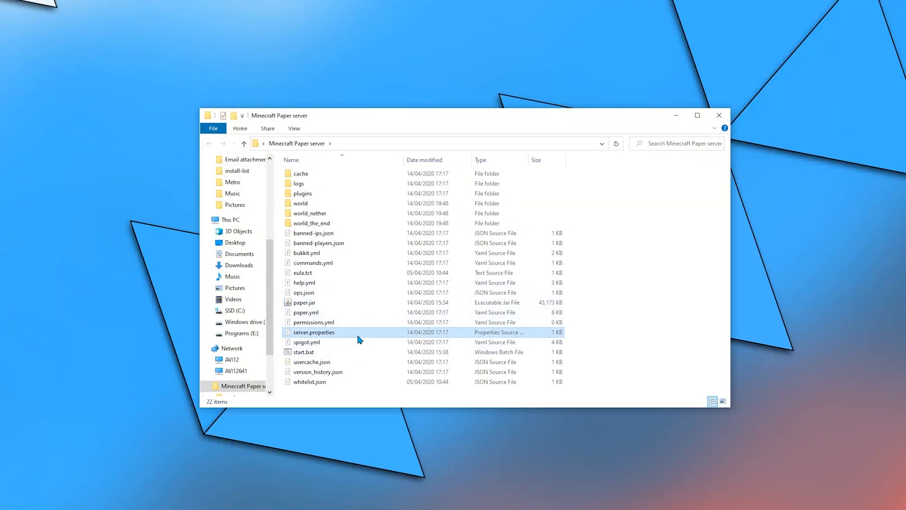
pyautogui.rightClick(313, 331)
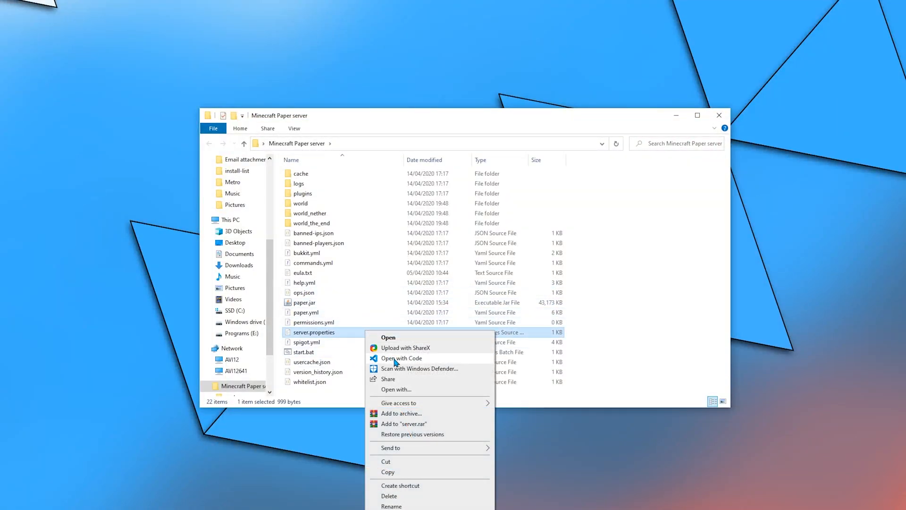
pyautogui.click(401, 358)
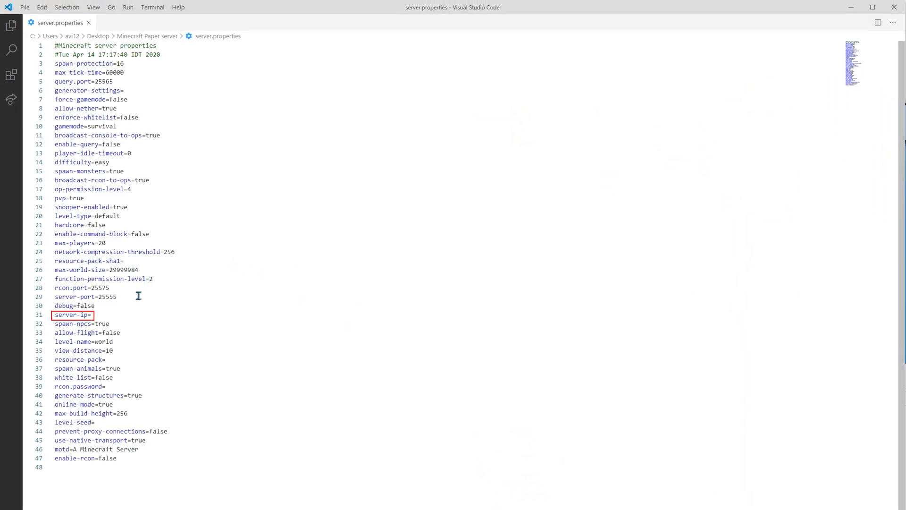
pyautogui.write('25.93.0.39')
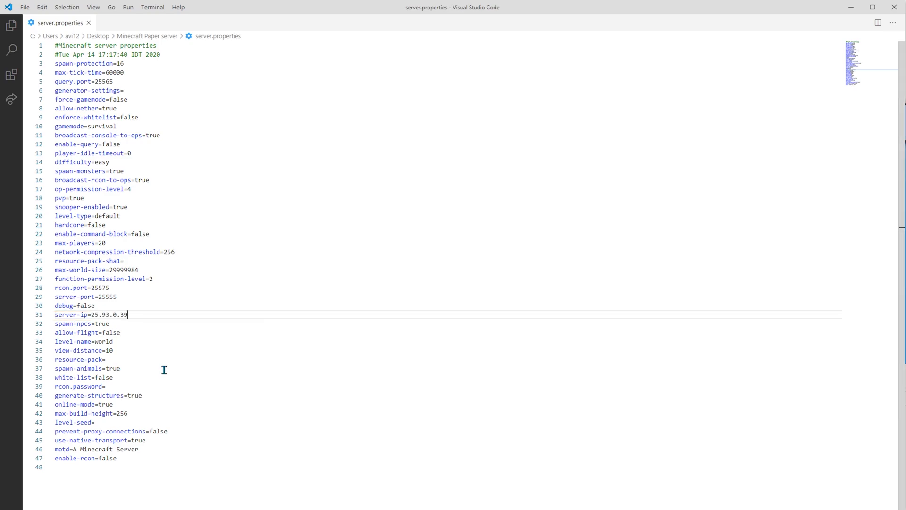
# Step: Save the edited server.properties via the File menu
pyautogui.click(25, 7)
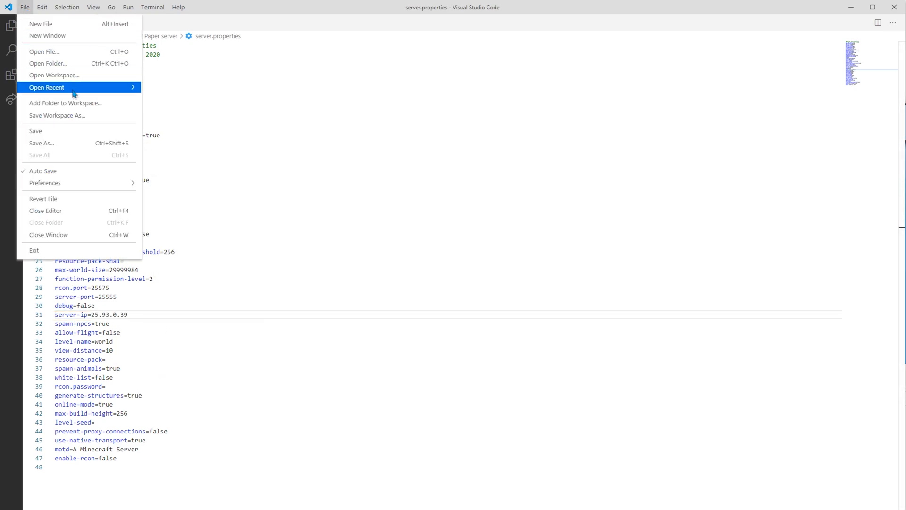
pyautogui.click(143, 314)
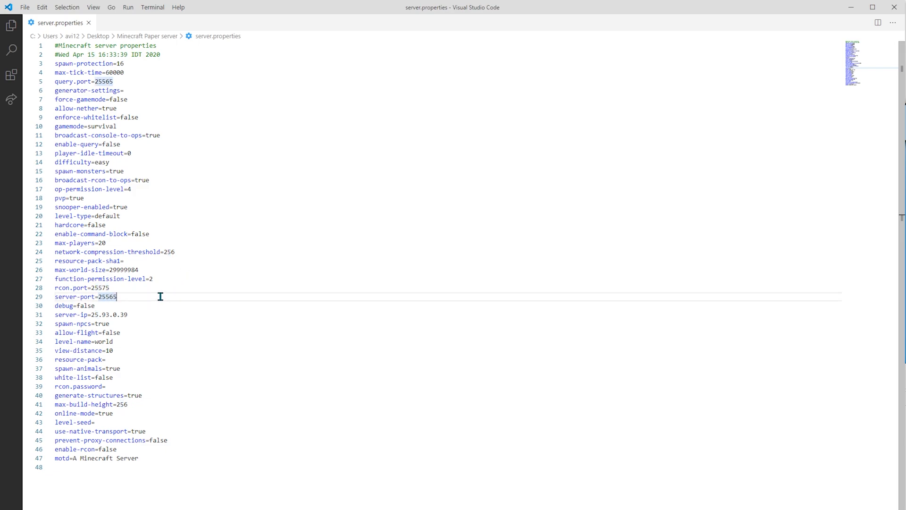
pyautogui.click(25, 7)
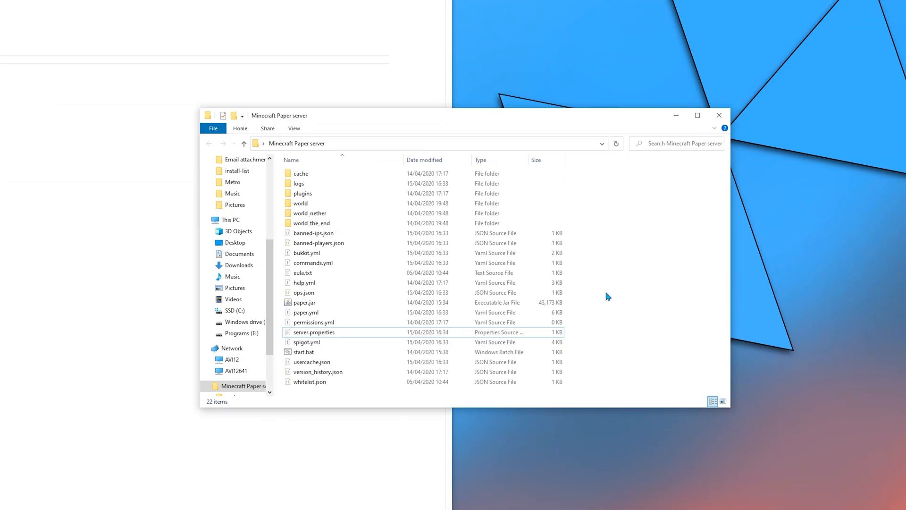
# Step: Run .\start.bat for the Paper server from a PowerShell window in its folder
pyautogui.rightClick(607, 297)
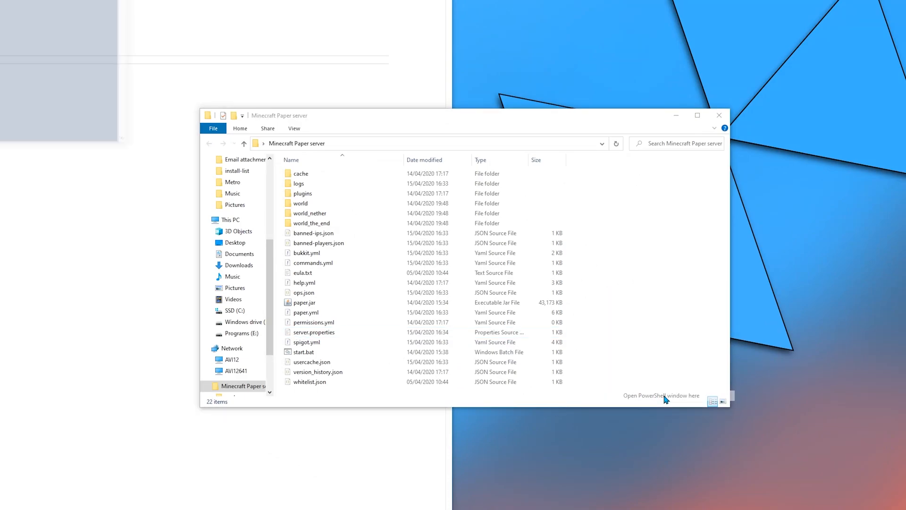
pyautogui.click(661, 396)
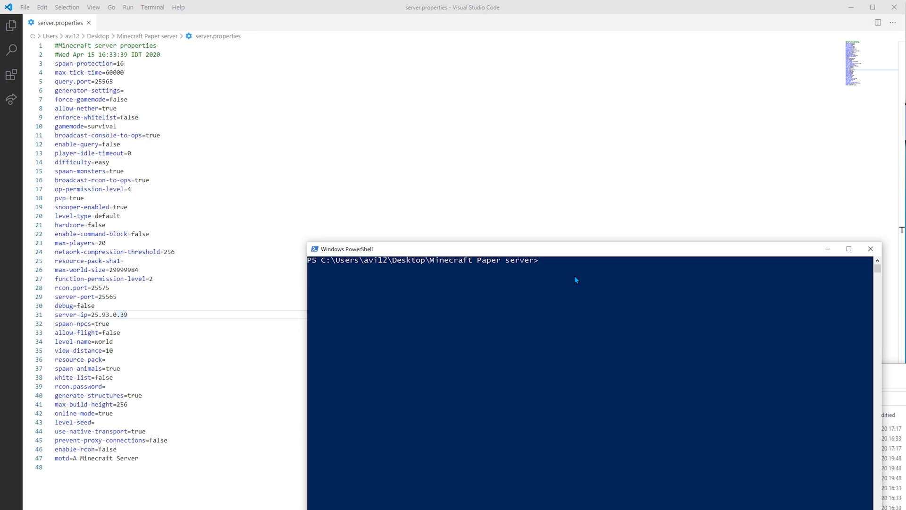
pyautogui.write('st')
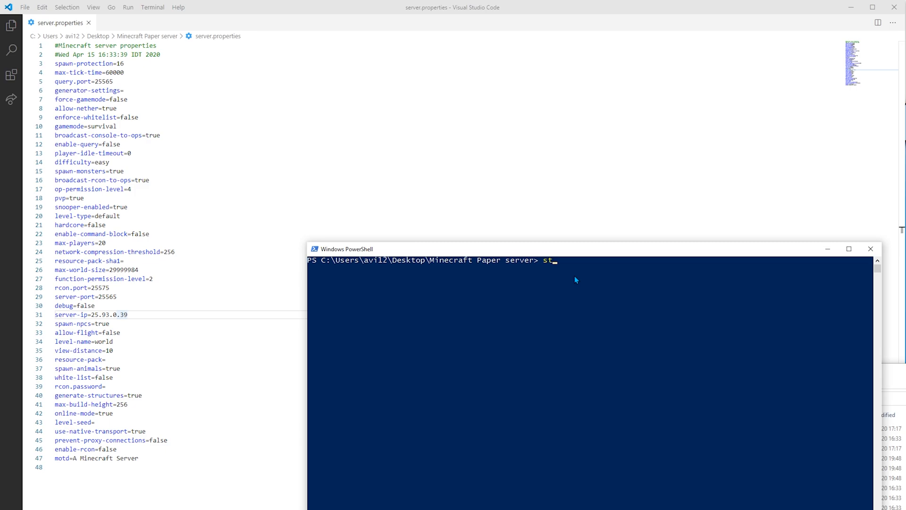
pyautogui.write('.\\start.bat')
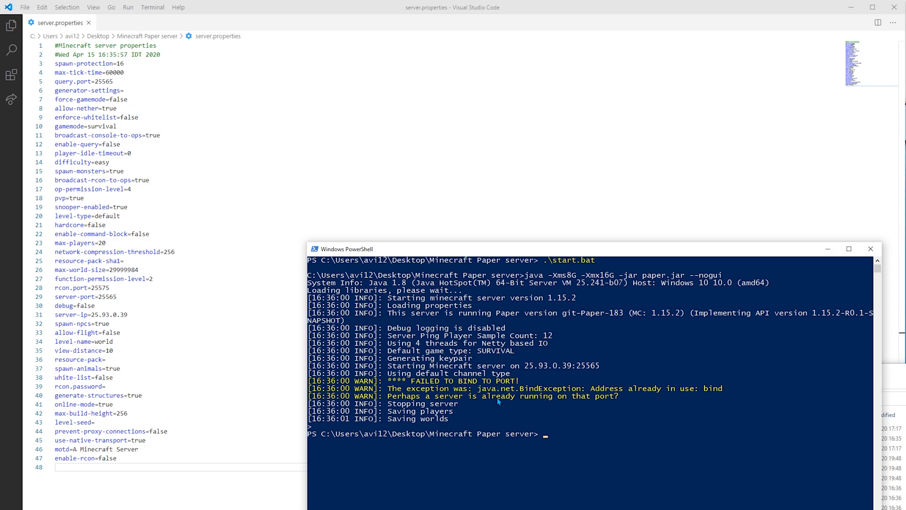
pyautogui.moveTo(127, 295)
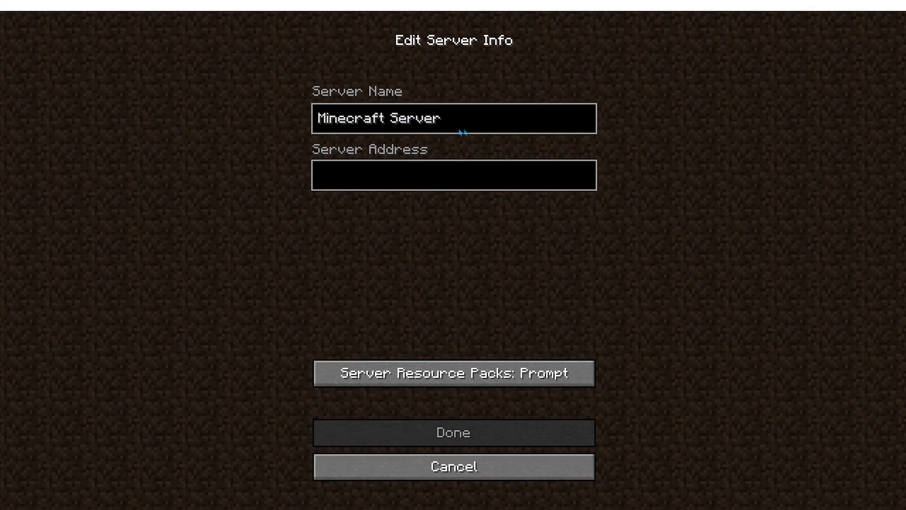
# Step: Add a 'Hamachi, second server' entry with address 25.93.0.39:25555
pyautogui.write('Hamachi, second s')
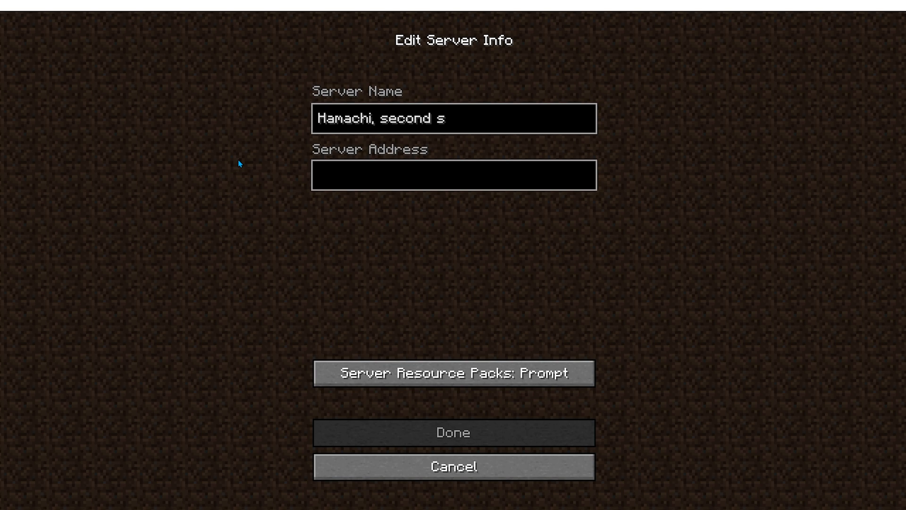
pyautogui.write('erver')
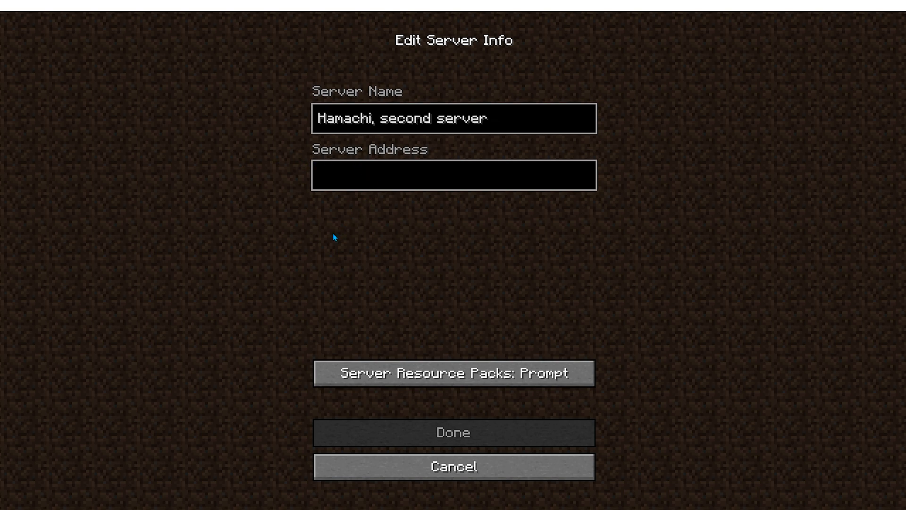
pyautogui.write('25.93.0.39')
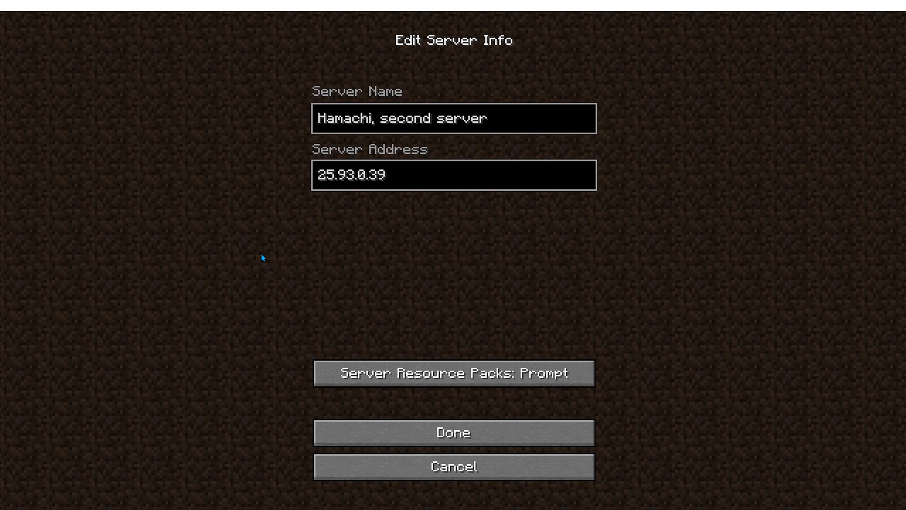
pyautogui.click(454, 176)
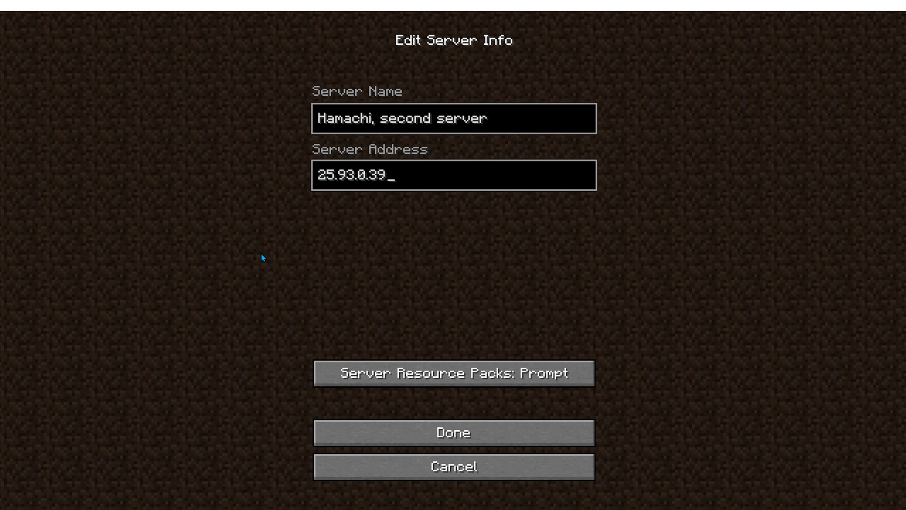
pyautogui.write(':')
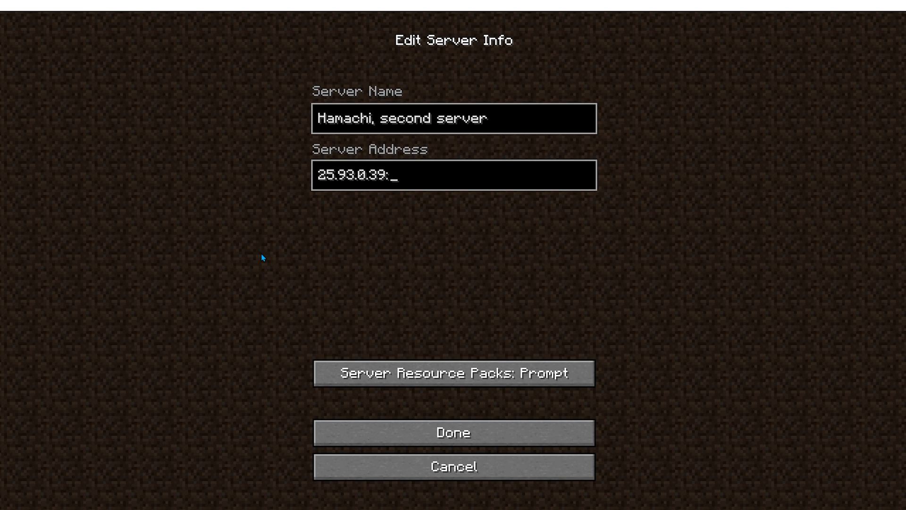
pyautogui.write('25555')
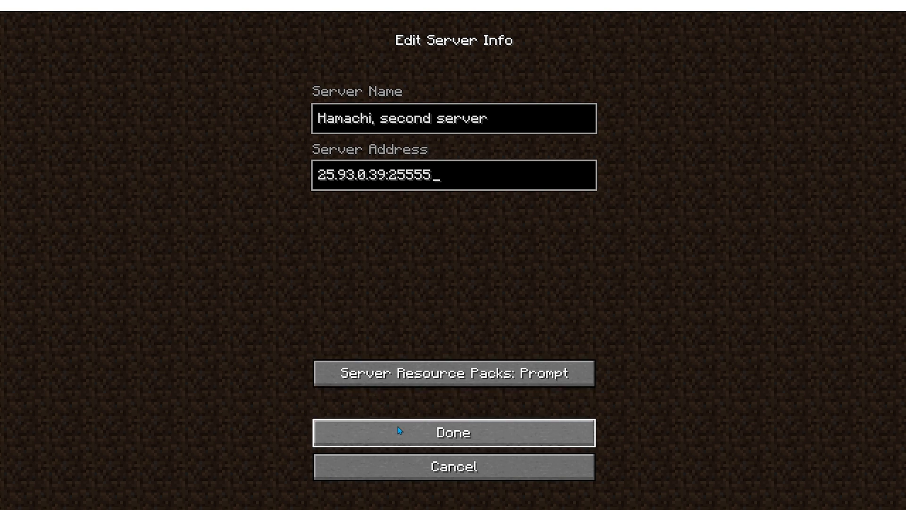
pyautogui.click(452, 431)
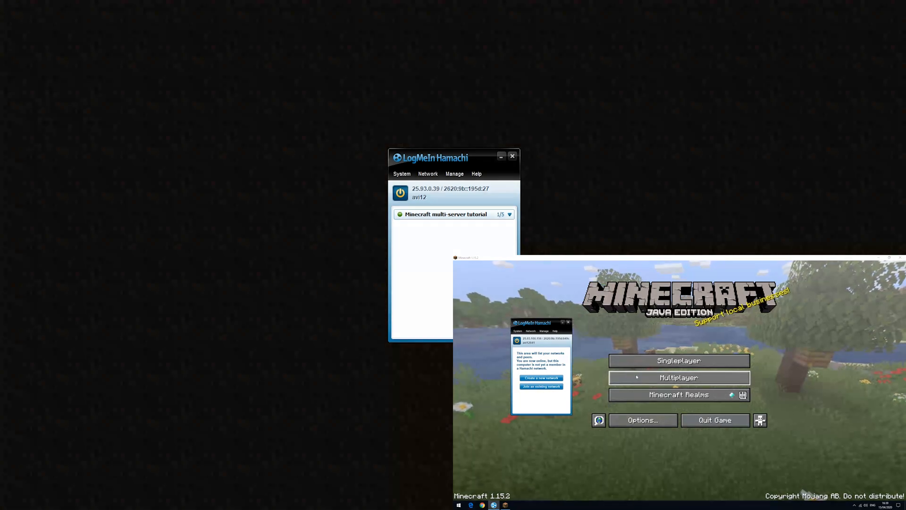
# Step: On the second PC add 'Hamachi 2nd server, 2nd computer' at 25.93.0.39 with port, then join the Hamachi network
pyautogui.click(679, 377)
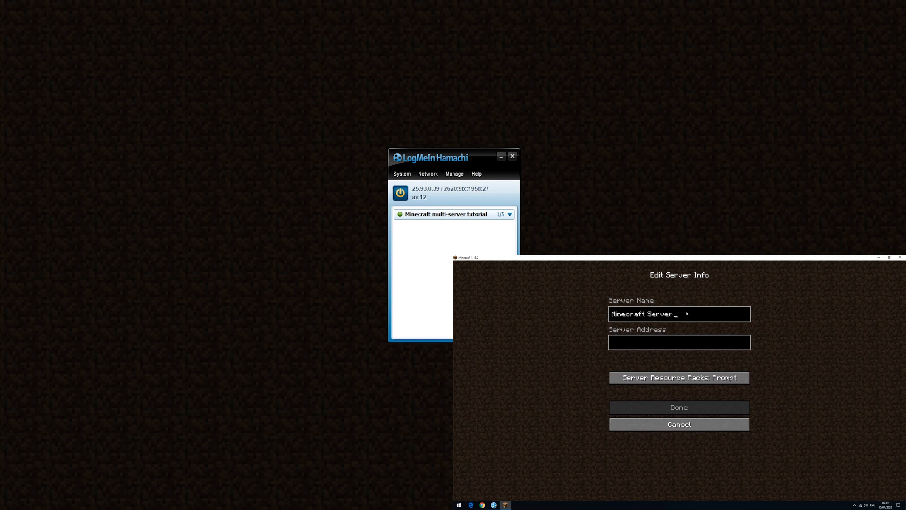
pyautogui.write('Hamachi 2nd server, 2nd computer')
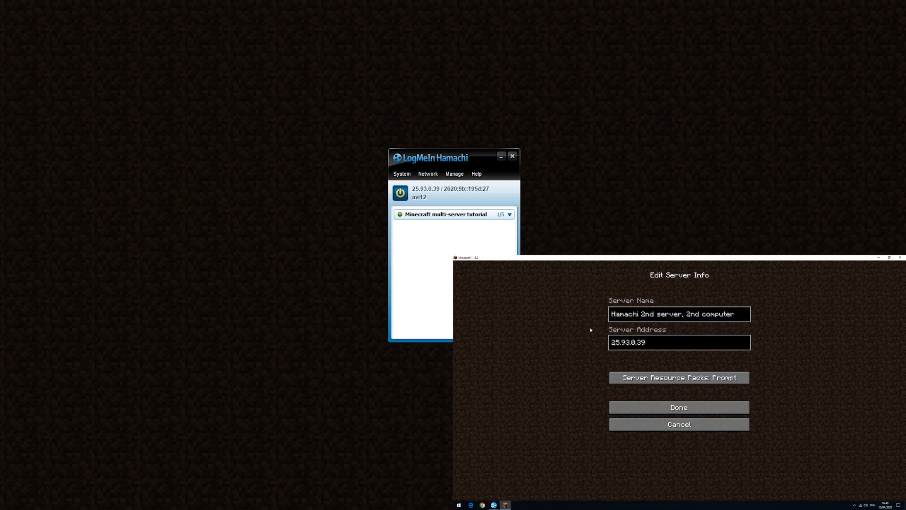
pyautogui.write(':')
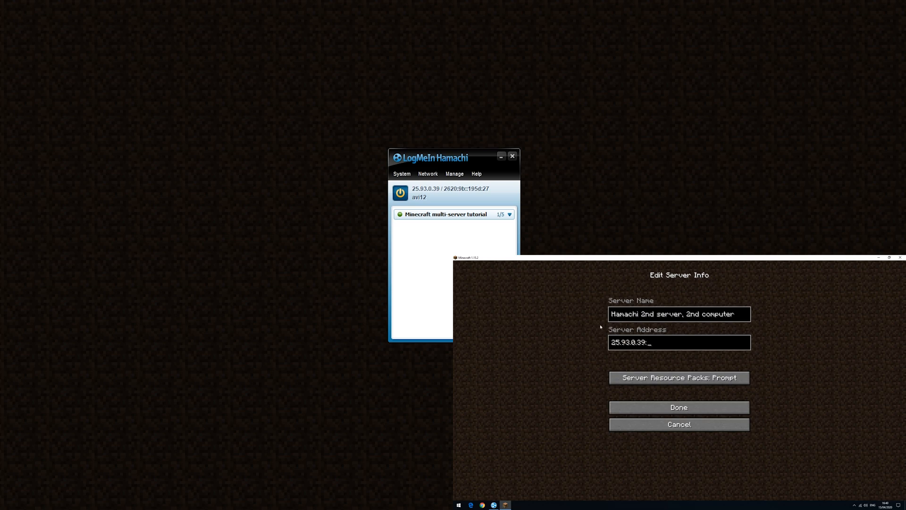
pyautogui.click(679, 407)
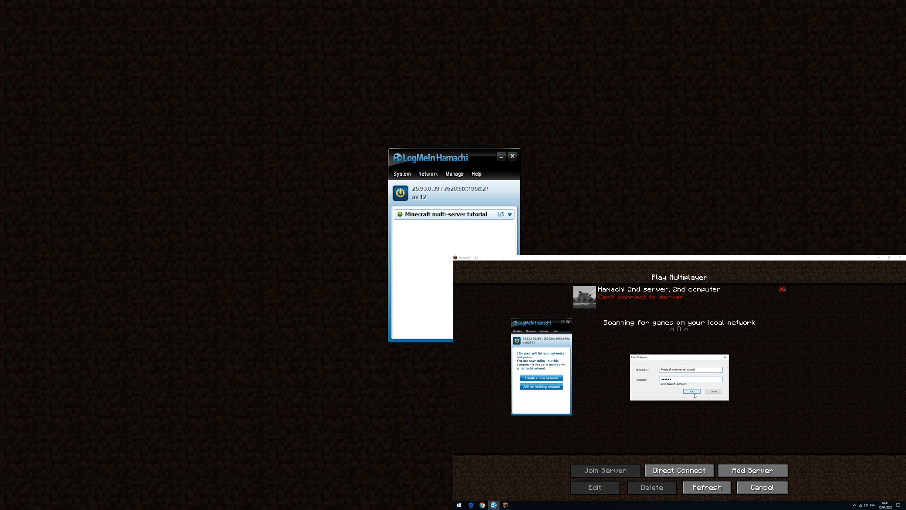
pyautogui.click(692, 391)
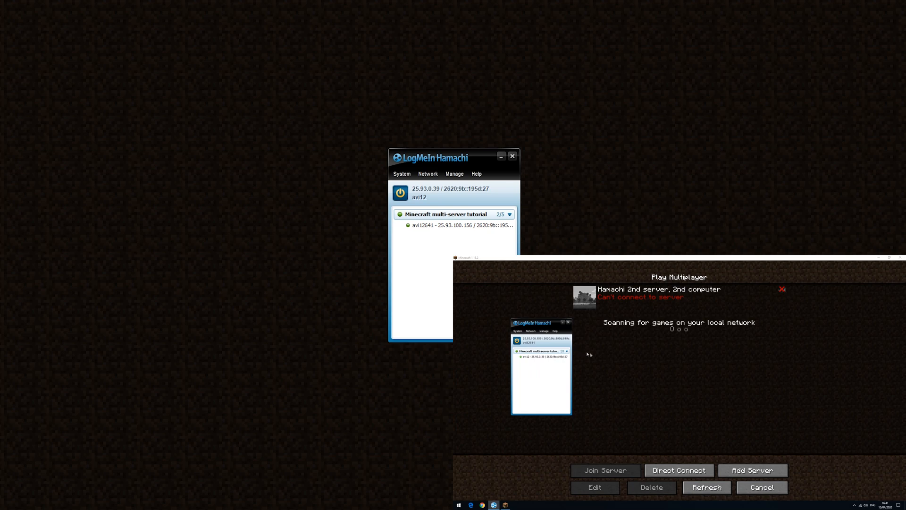